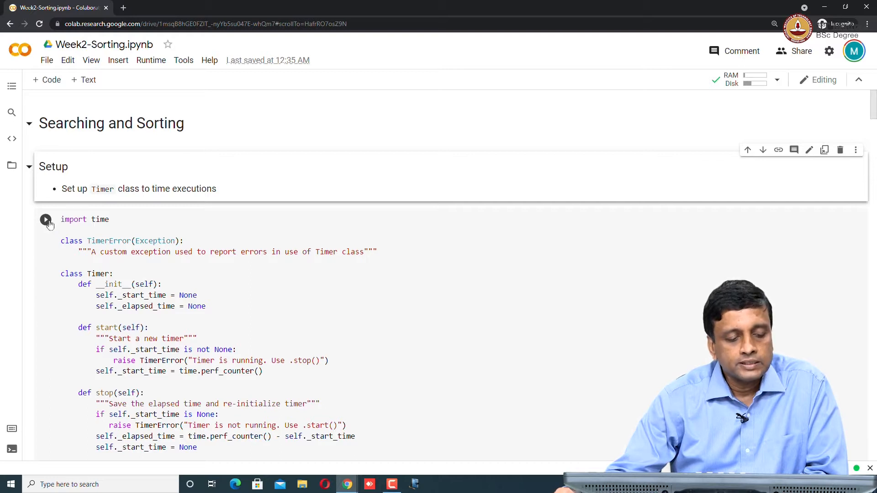
- Run the Setup cell that defines the Timer class
left_click(45, 220)
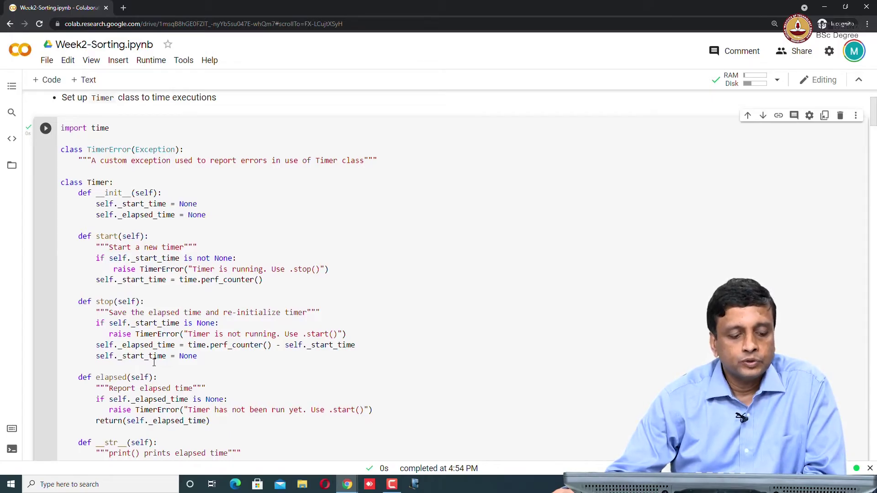
- Scroll down to the naivesearch and binarysearch definition cells and run them
scroll("down", 3)
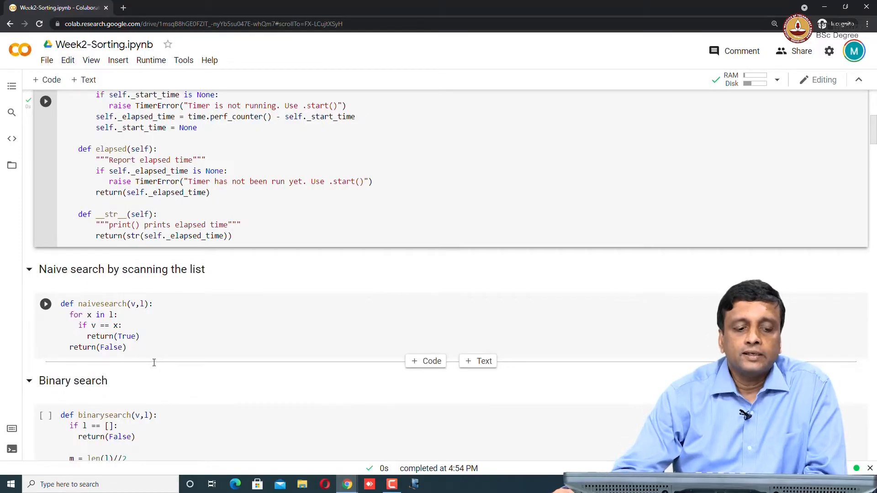
scroll("down", 3)
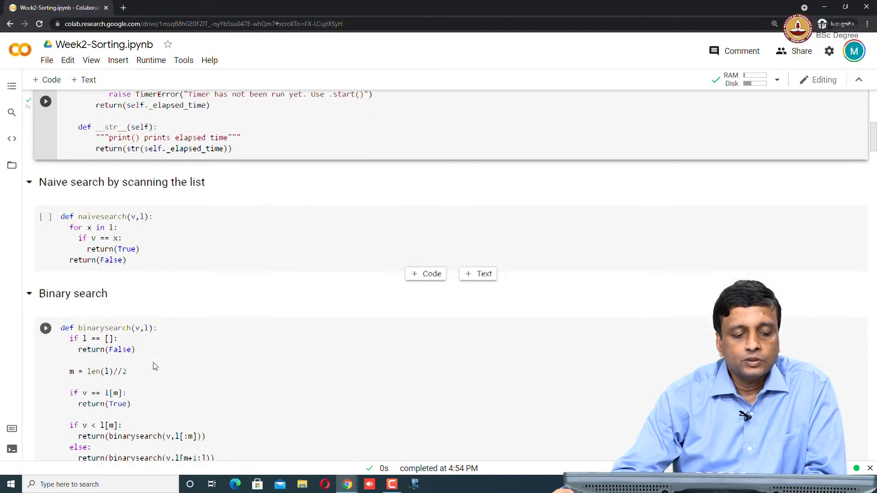
scroll("down", 3)
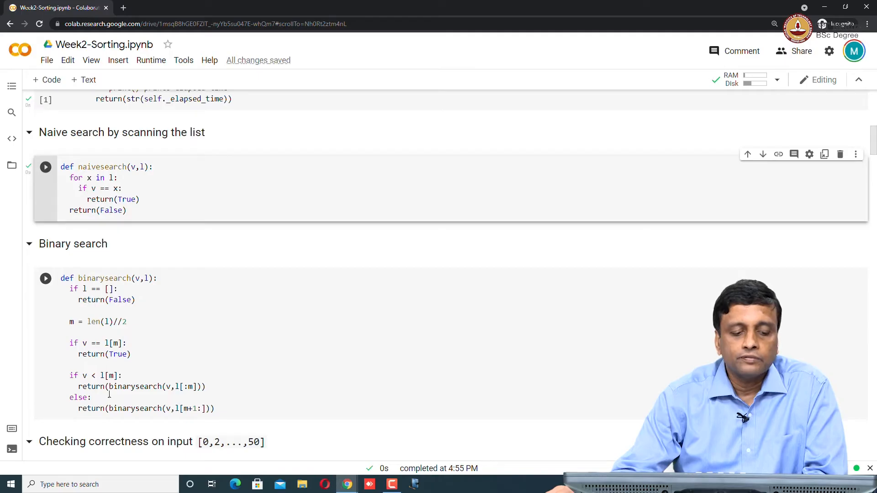
mouse_move(117, 343)
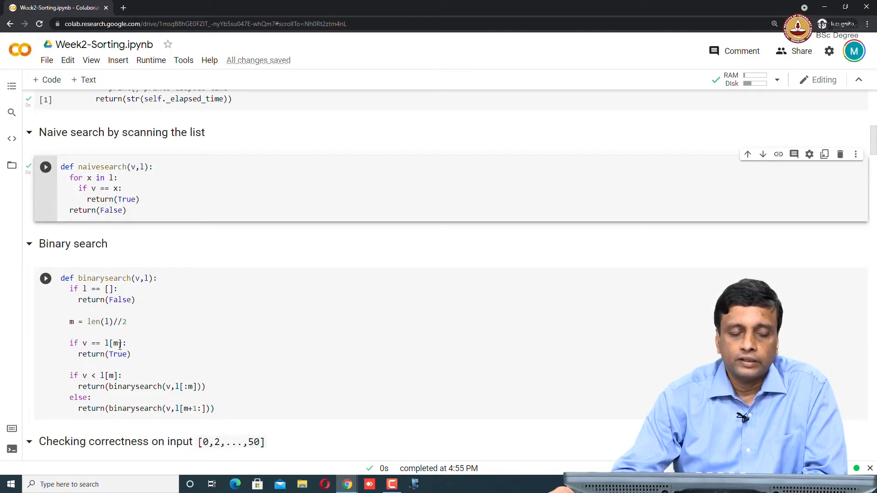
scroll("down", 3)
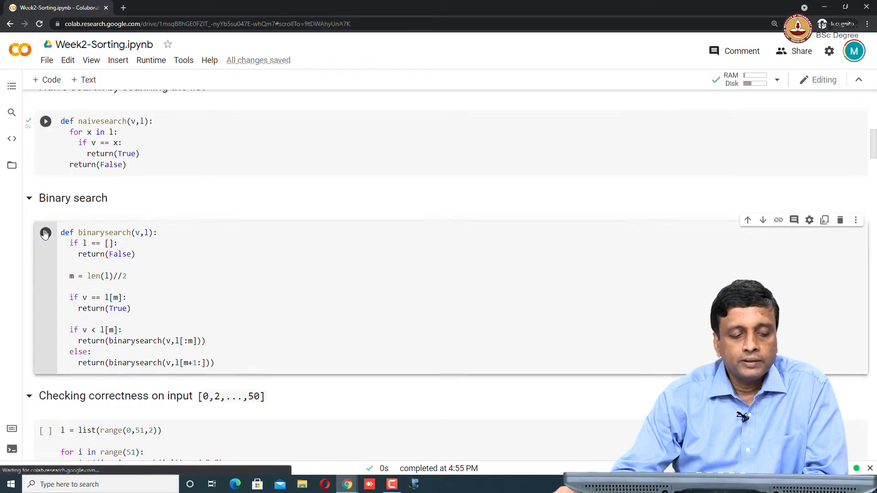
- Run the correctness check so both searches print matching True/False for 0 to 50
scroll("down", 3)
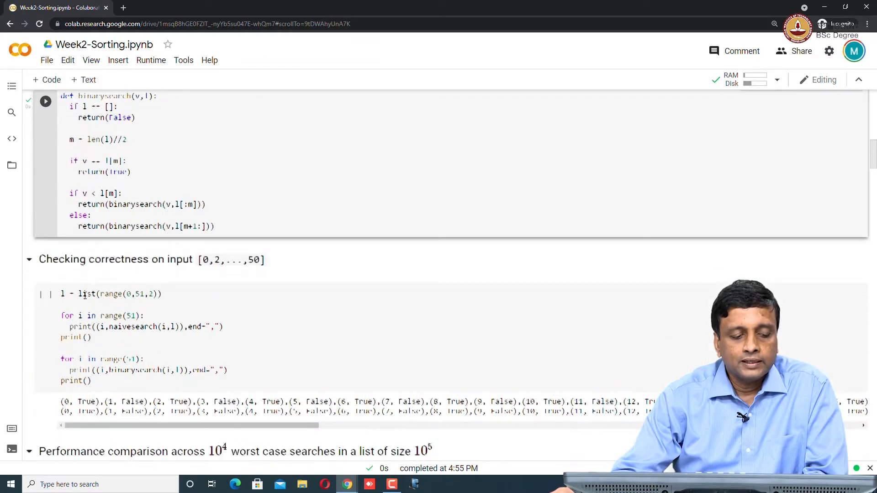
left_click(84, 294)
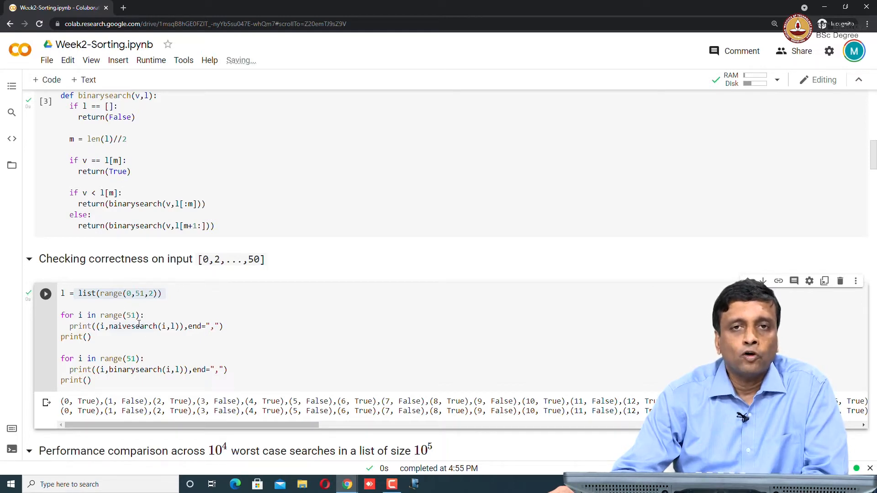
scroll("down", 3)
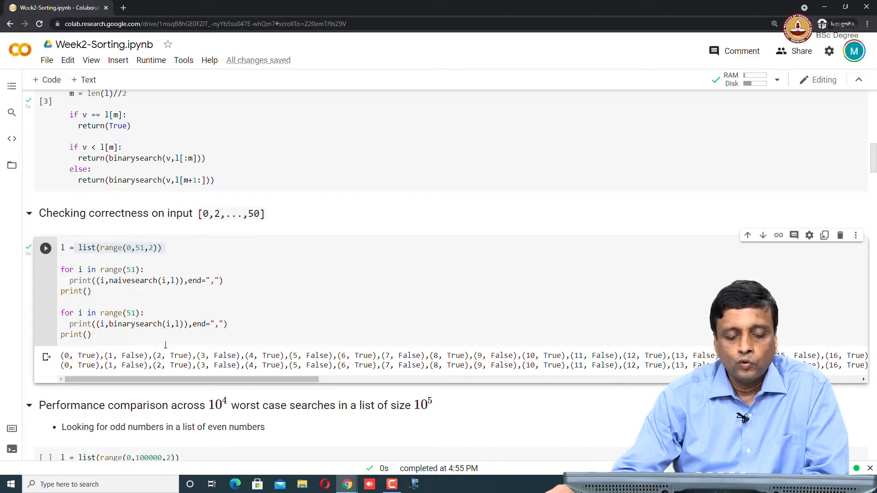
mouse_move(213, 375)
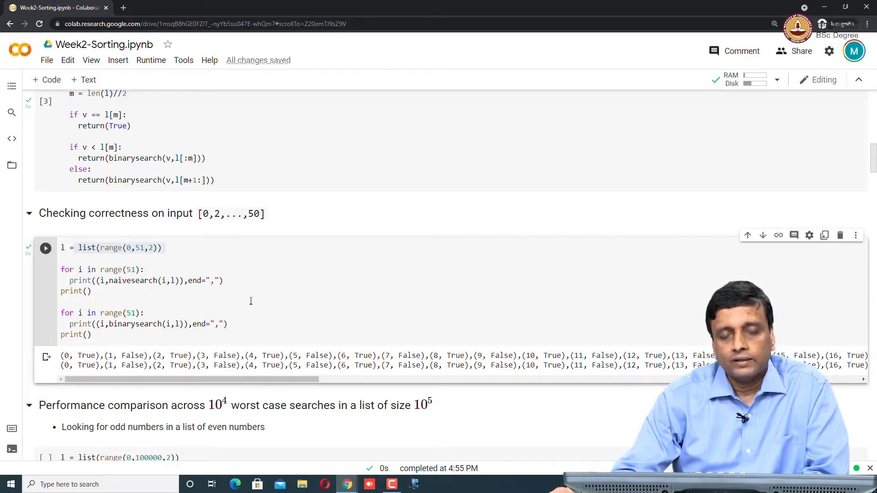
mouse_move(109, 297)
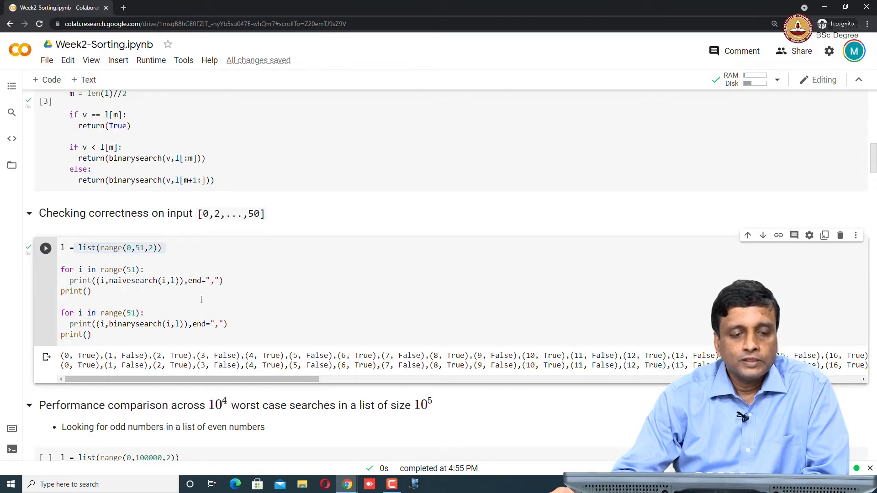
scroll("down", 3)
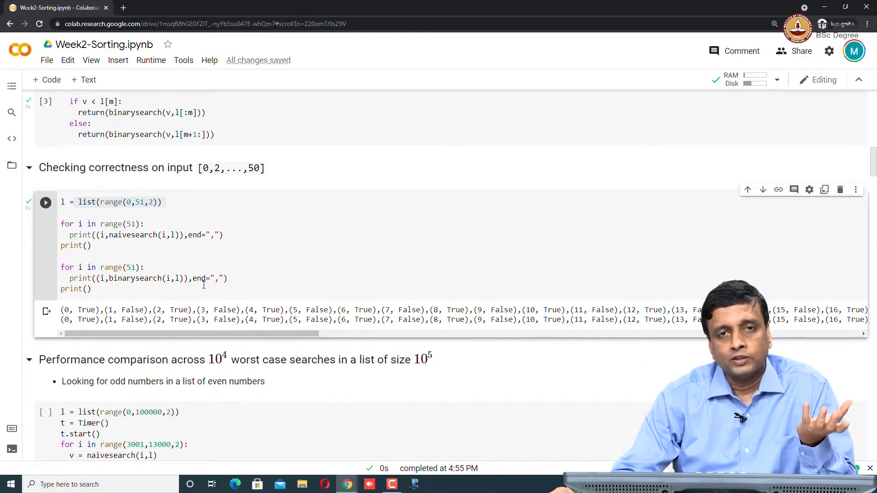
- Highlight the list size 100000 and rerun the naive versus binary search timing comparison
scroll("down", 3)
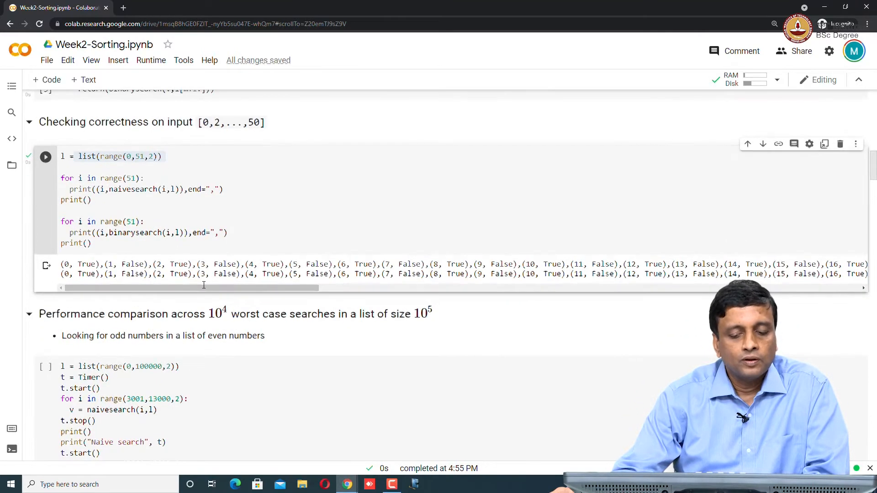
scroll("up", 3)
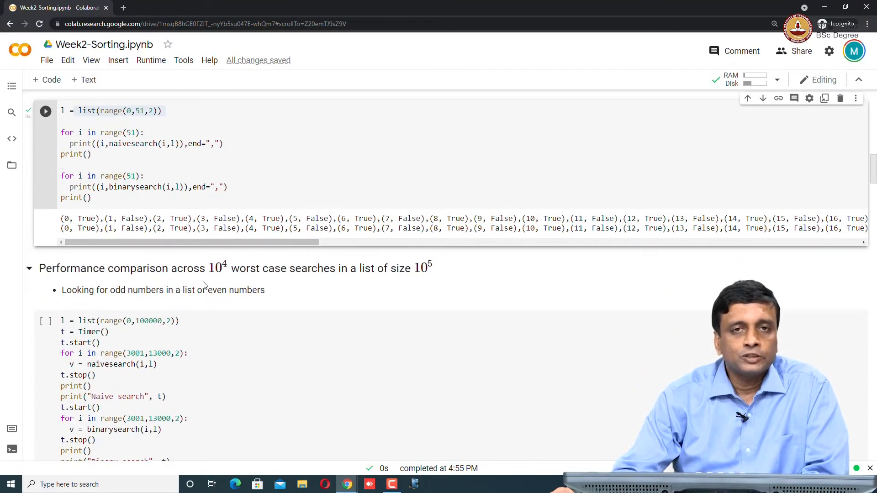
scroll("down", 3)
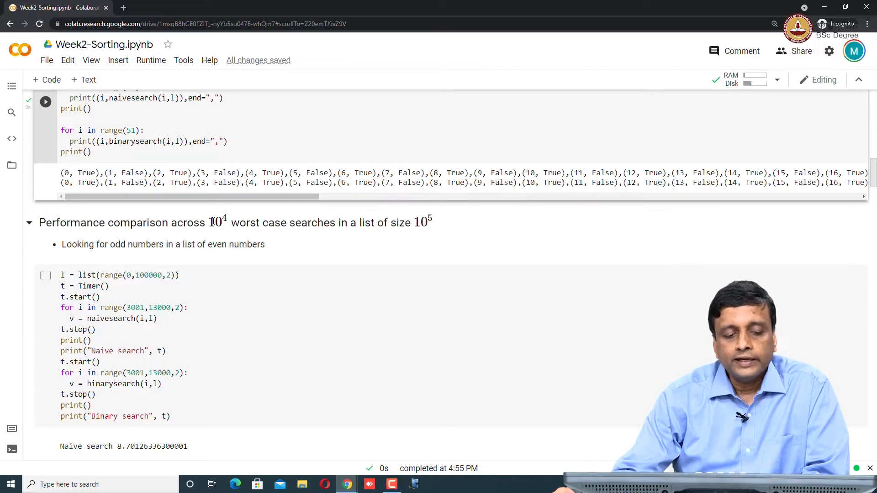
mouse_move(400, 238)
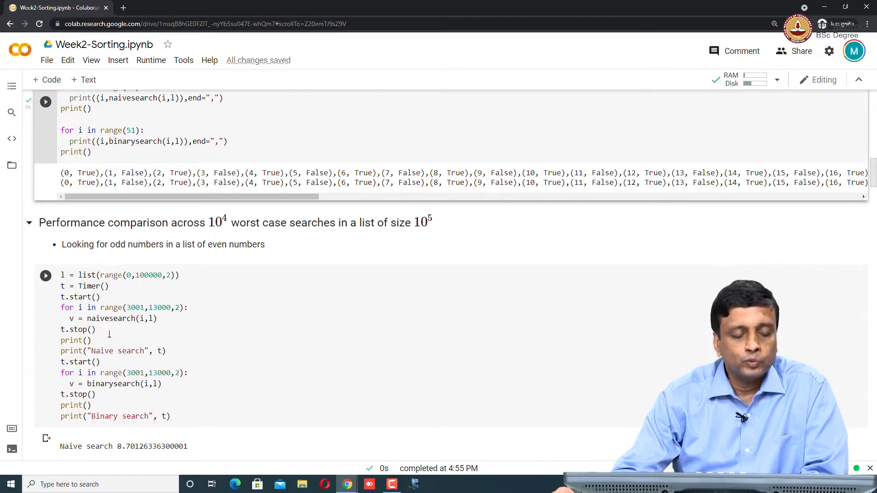
mouse_move(369, 243)
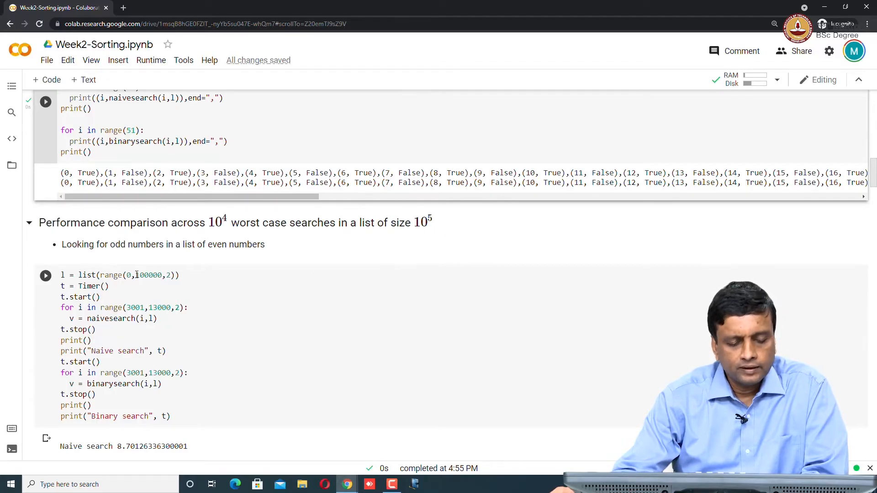
double_click(149, 275)
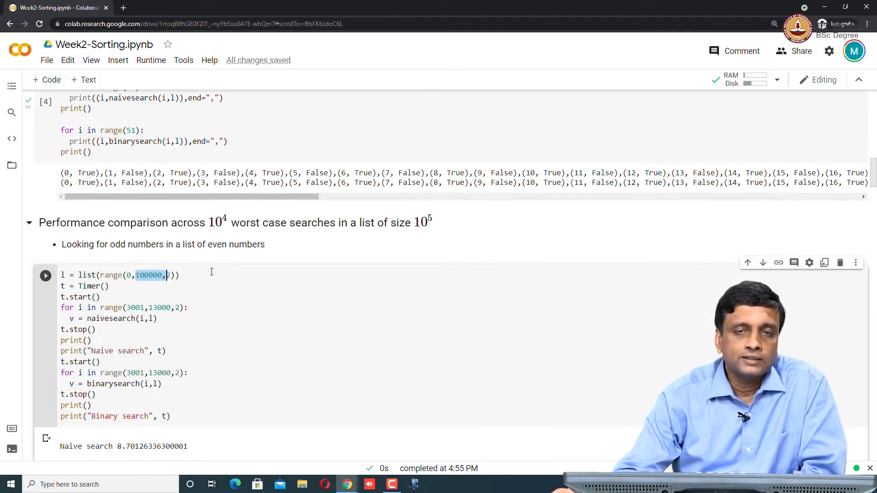
mouse_move(211, 270)
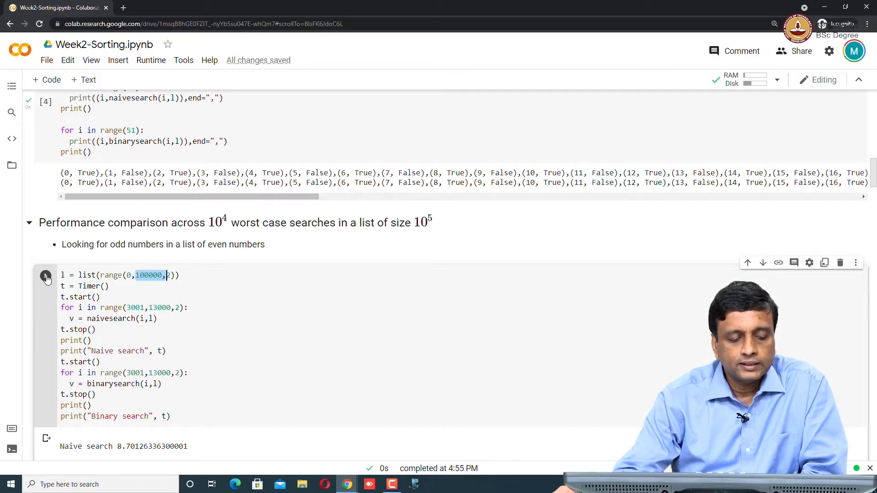
left_click(46, 275)
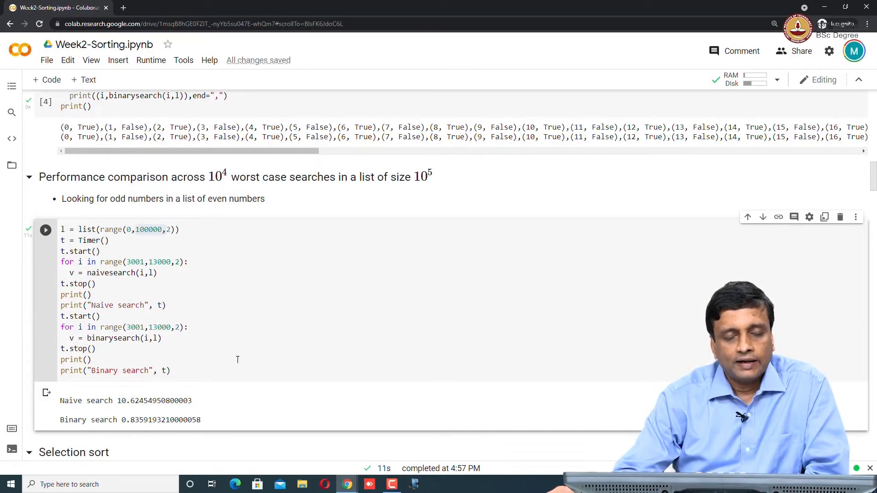
mouse_move(232, 345)
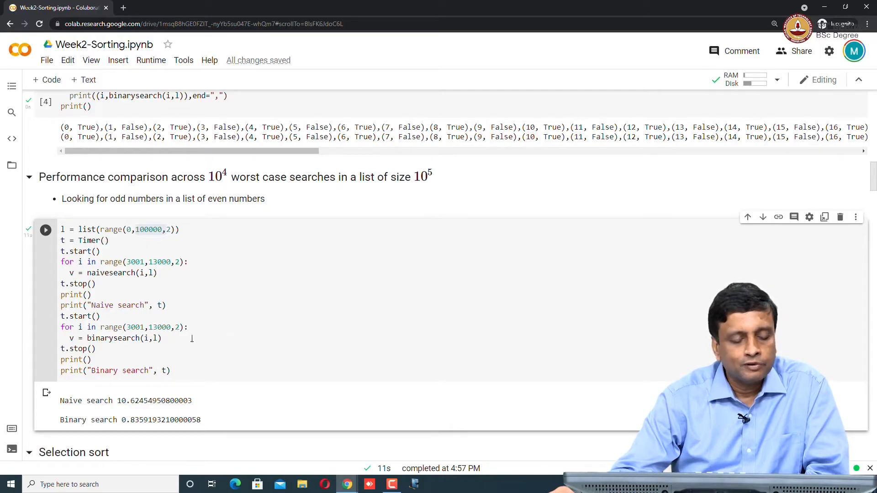
mouse_move(316, 403)
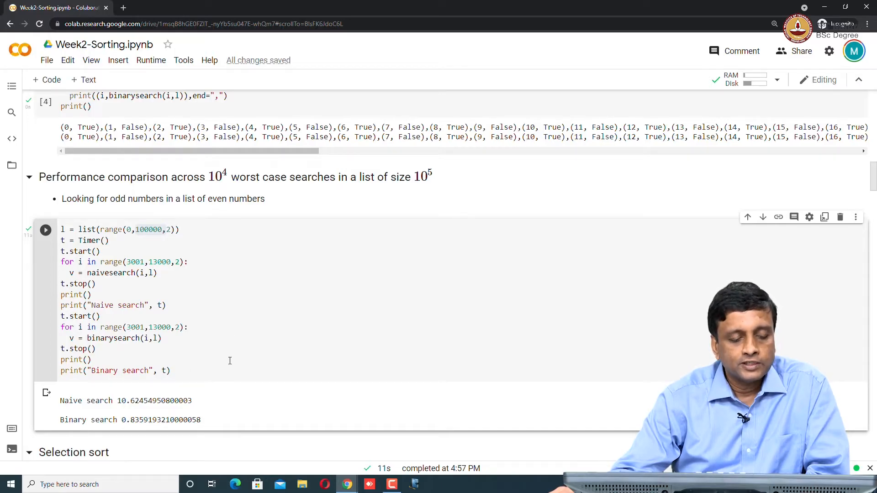
mouse_move(281, 378)
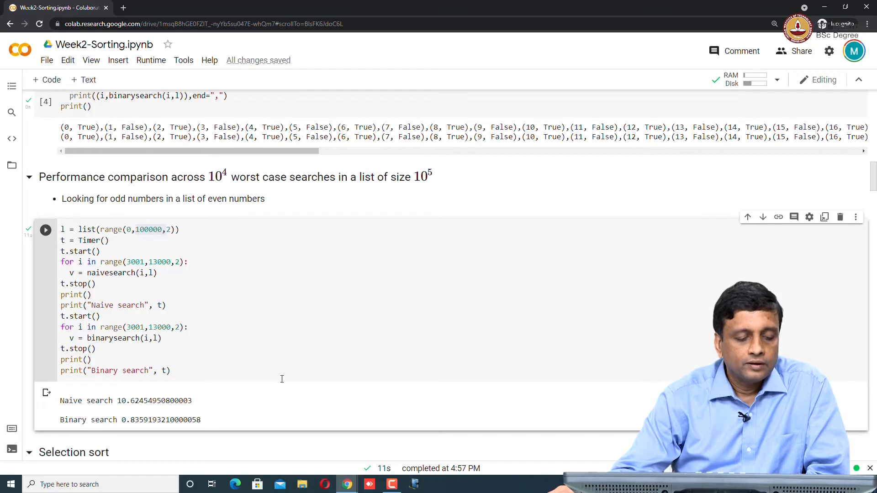
scroll("down", 3)
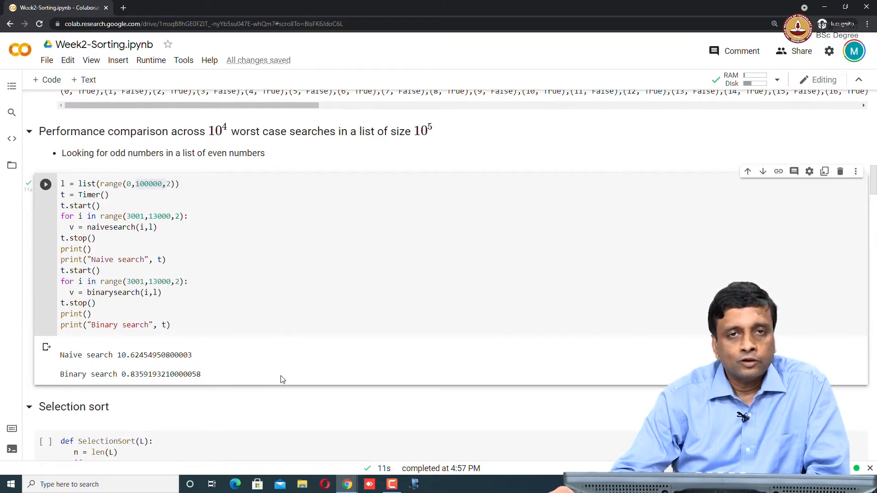
scroll("down", 3)
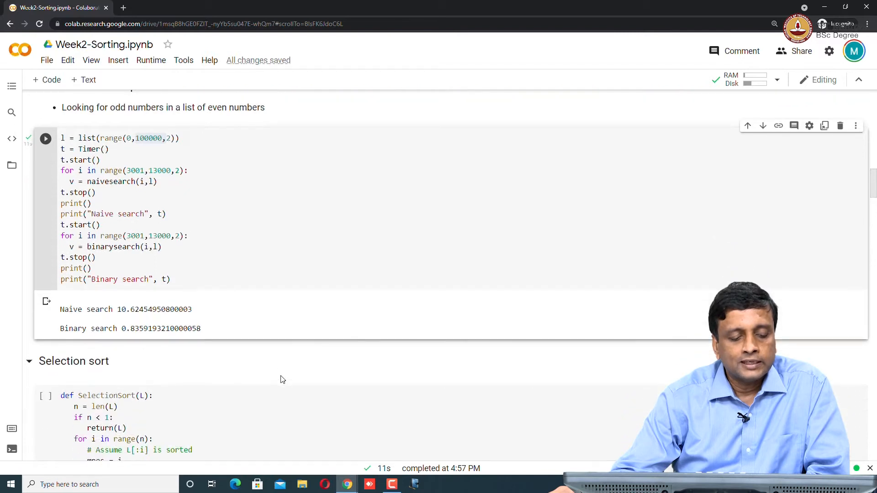
scroll("down", 3)
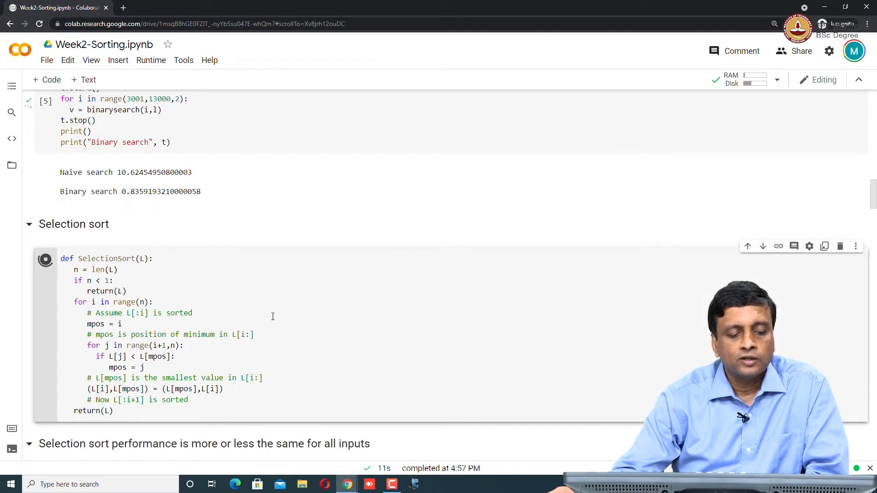
left_click(46, 259)
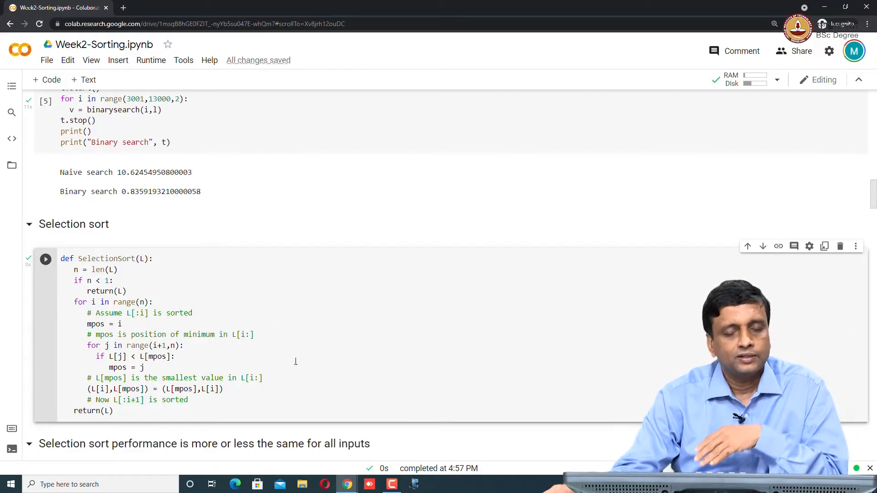
scroll("down", 3)
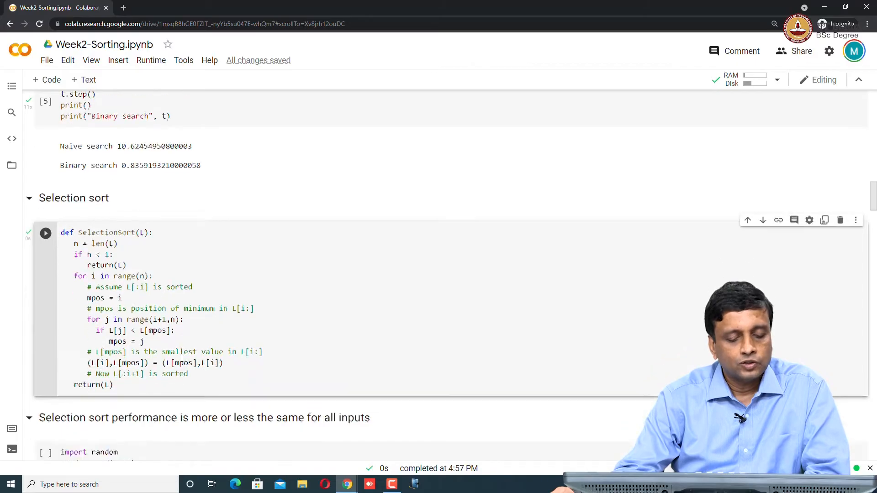
scroll("down", 3)
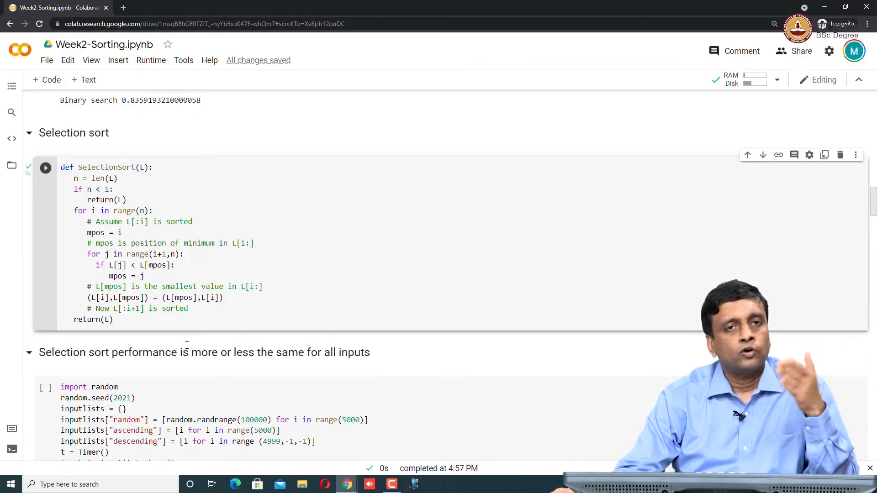
mouse_move(188, 341)
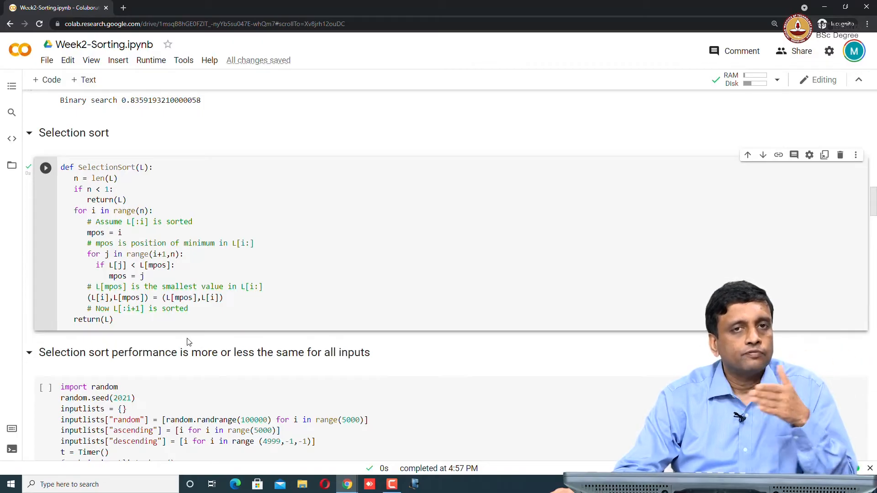
mouse_move(189, 336)
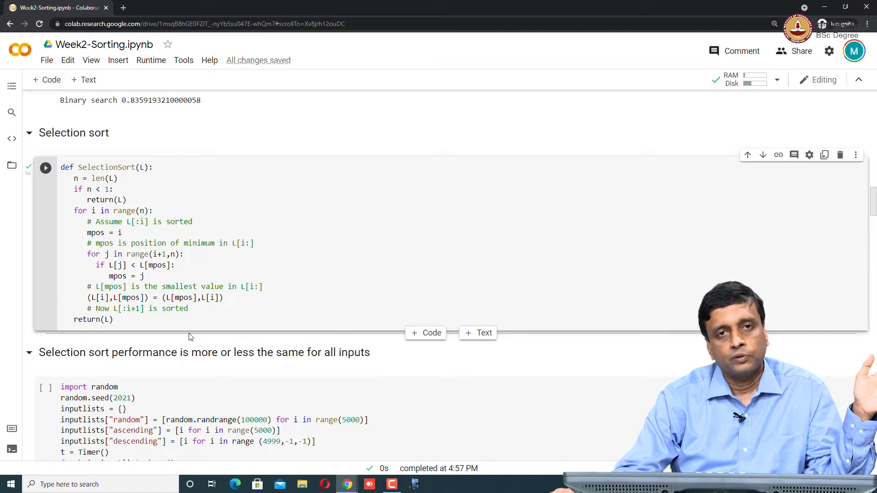
mouse_move(190, 335)
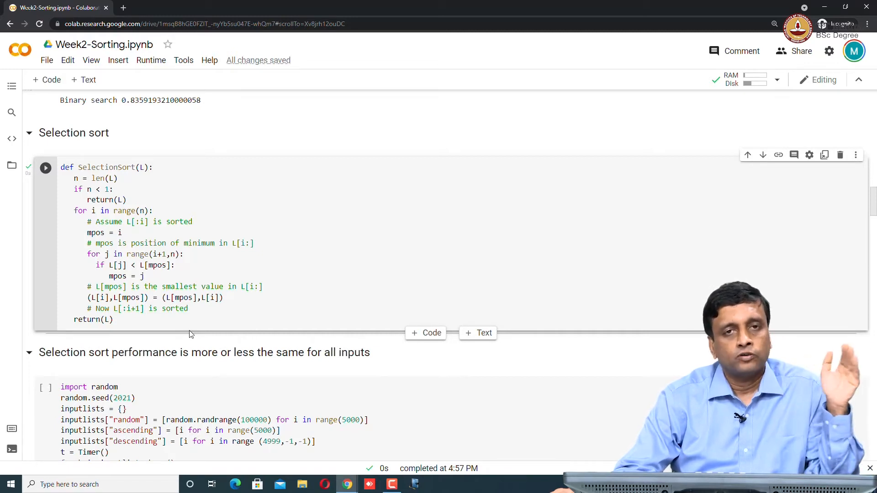
scroll("down", 3)
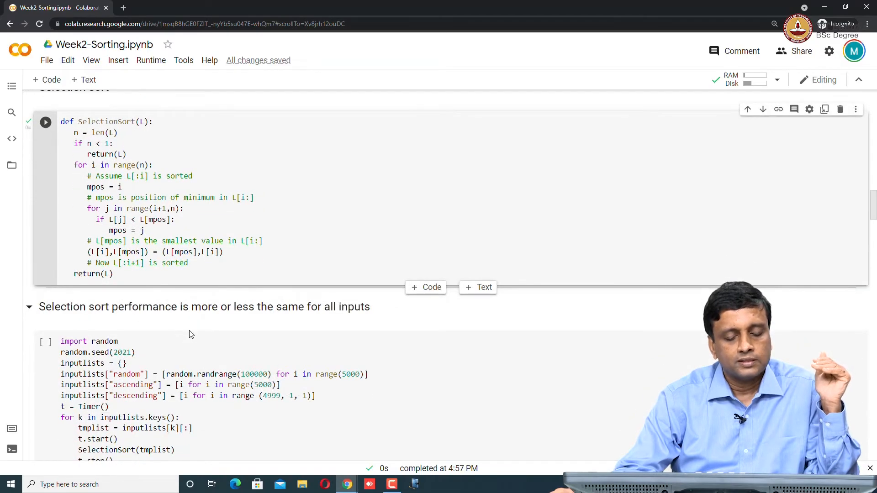
- Run the SelectionSort definition cell
scroll("down", 3)
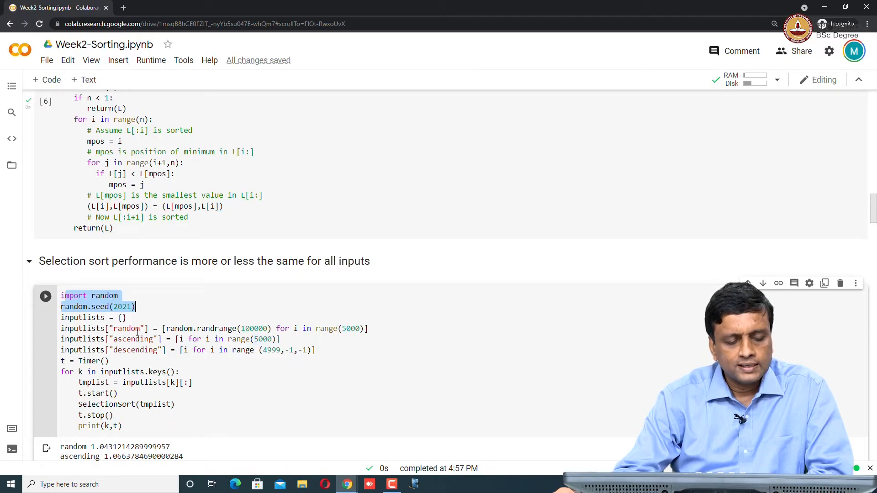
left_click(285, 339)
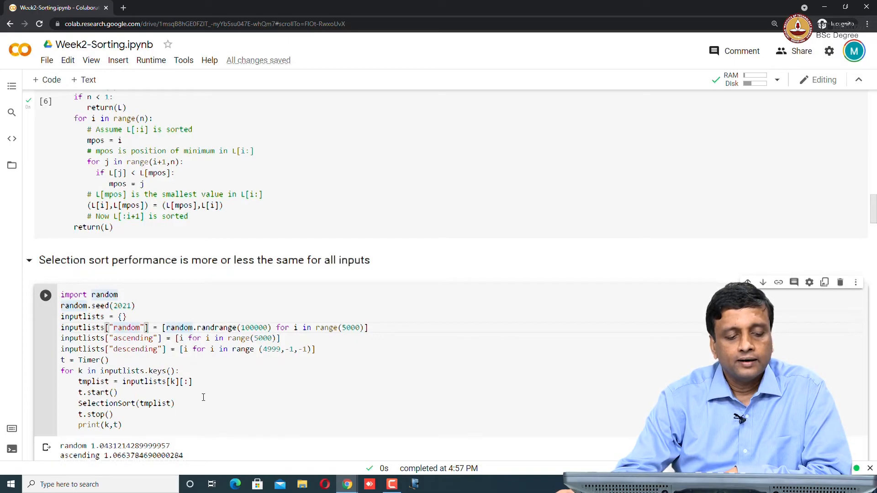
scroll("down", 3)
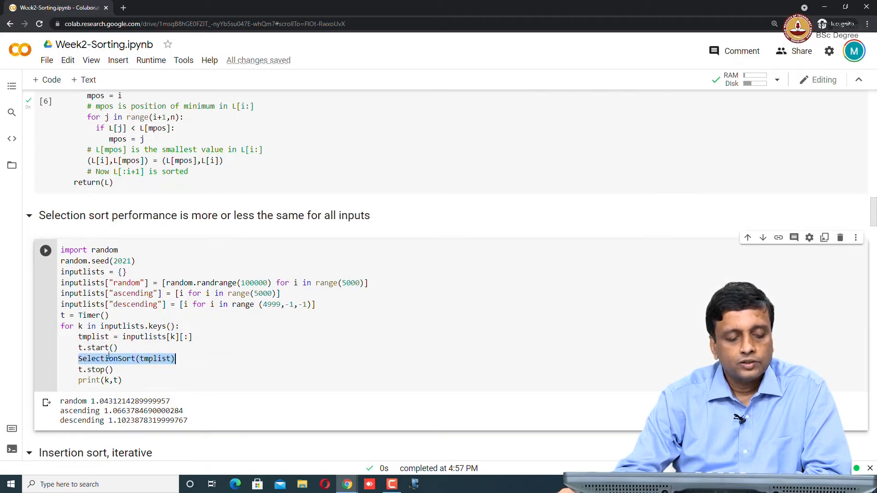
- Rerun the selection sort timing, giving about 1.26–1.32 s for random, ascending and descending inputs
left_click(46, 251)
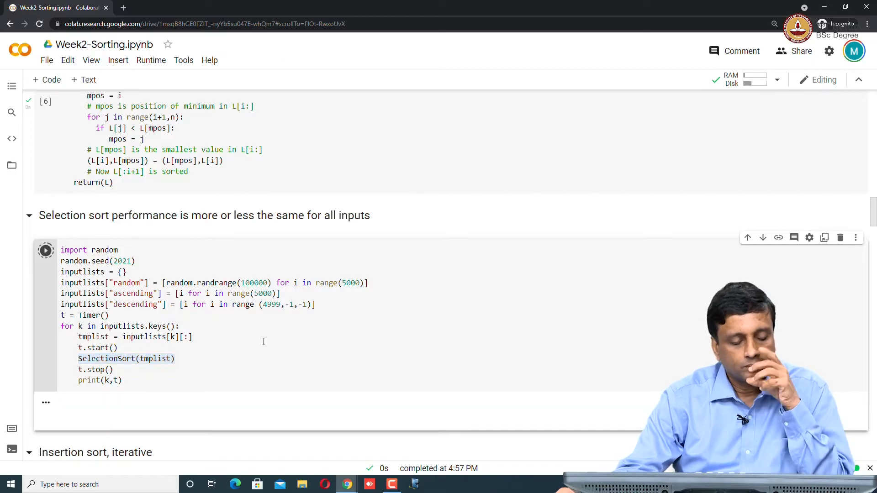
left_click(45, 250)
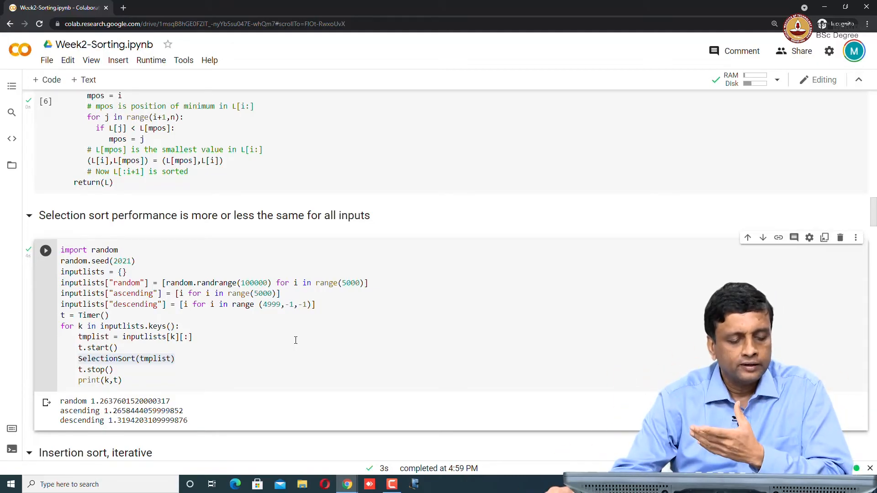
scroll("down", 3)
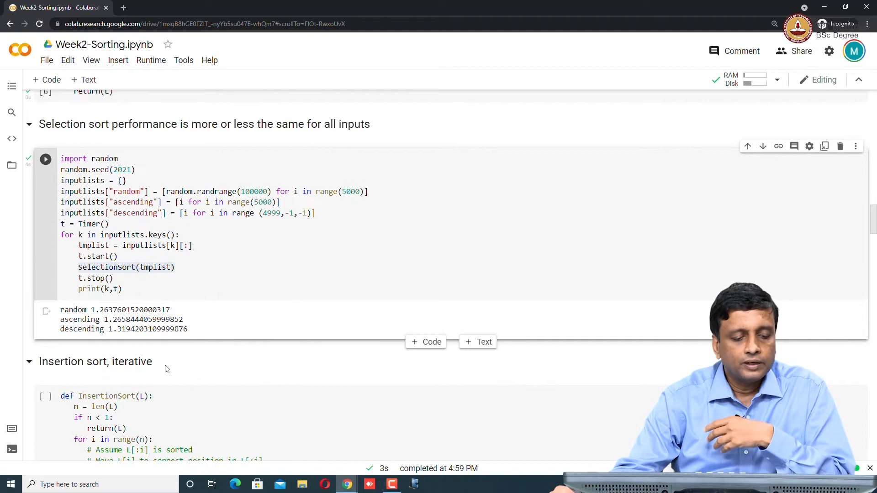
mouse_move(204, 357)
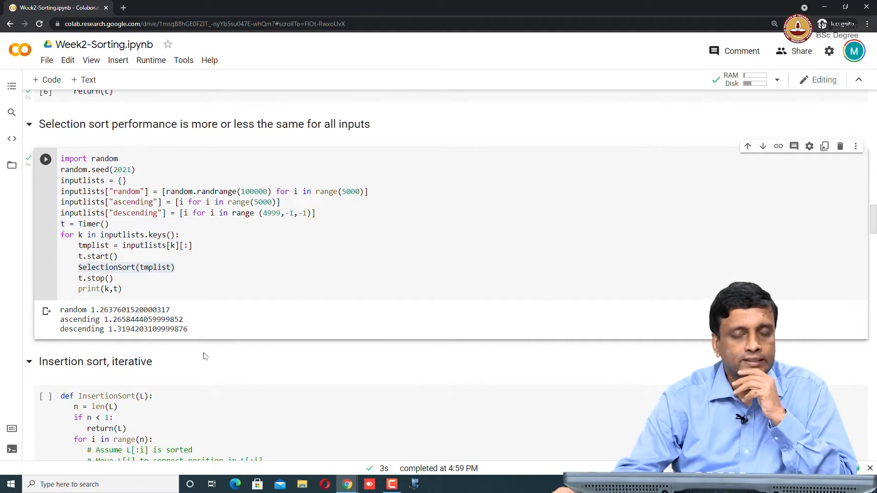
scroll("down", 3)
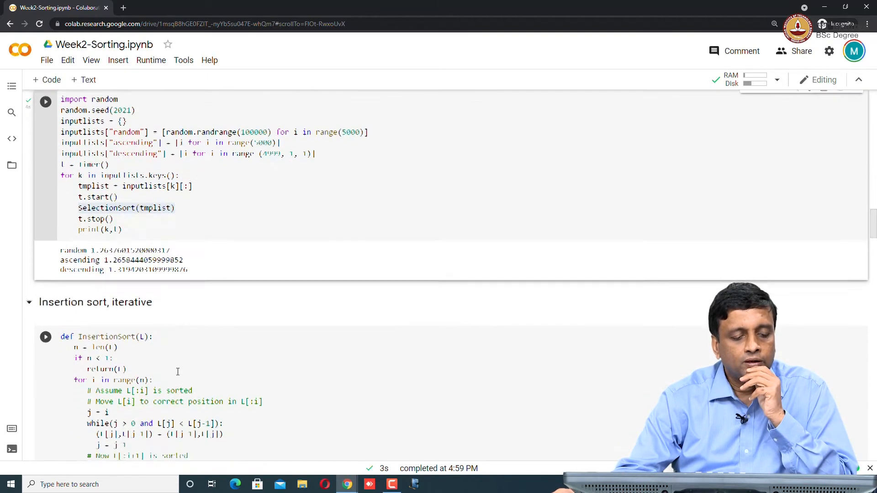
- Scroll to 'Insertion sort, iterative' and run the InsertionSort definition
scroll("down", 3)
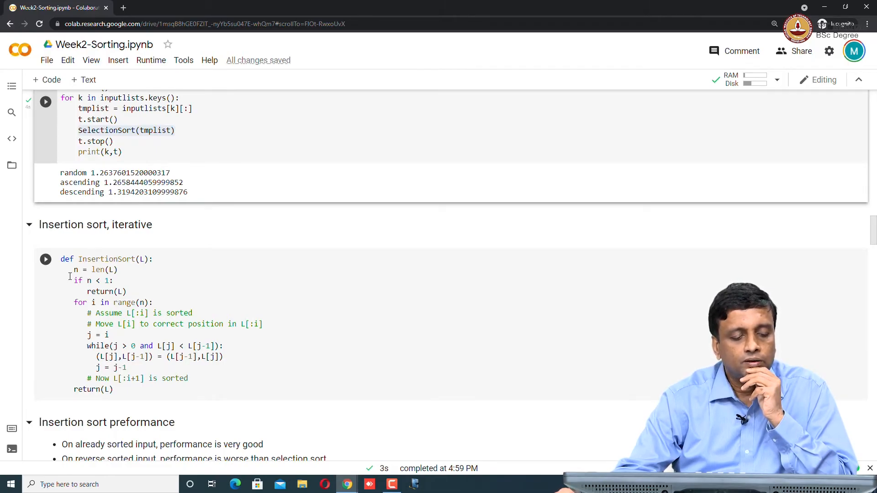
scroll("down", 3)
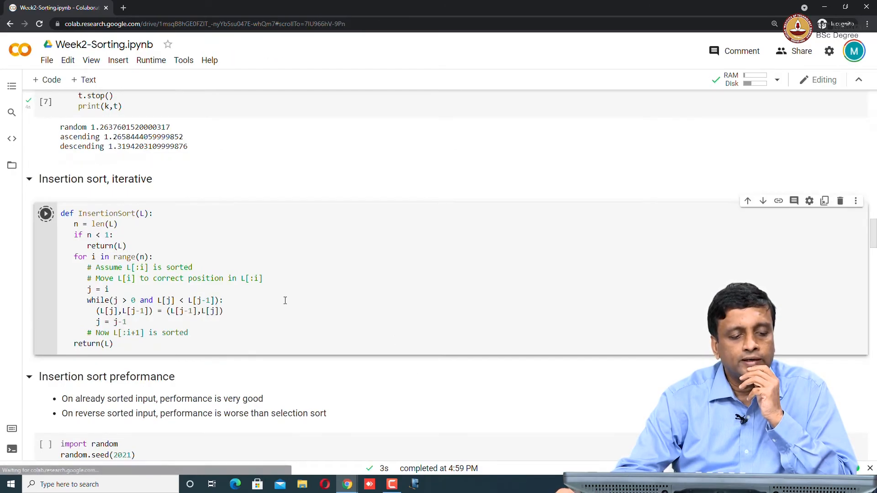
scroll("down", 3)
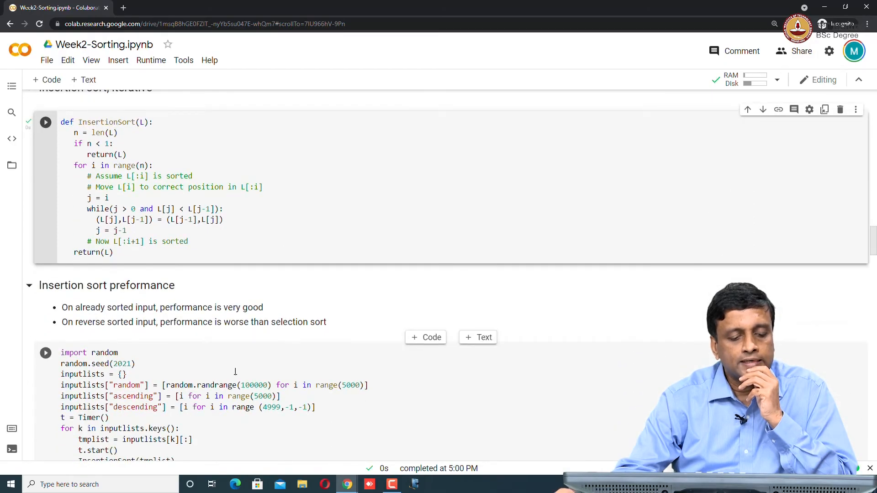
scroll("down", 3)
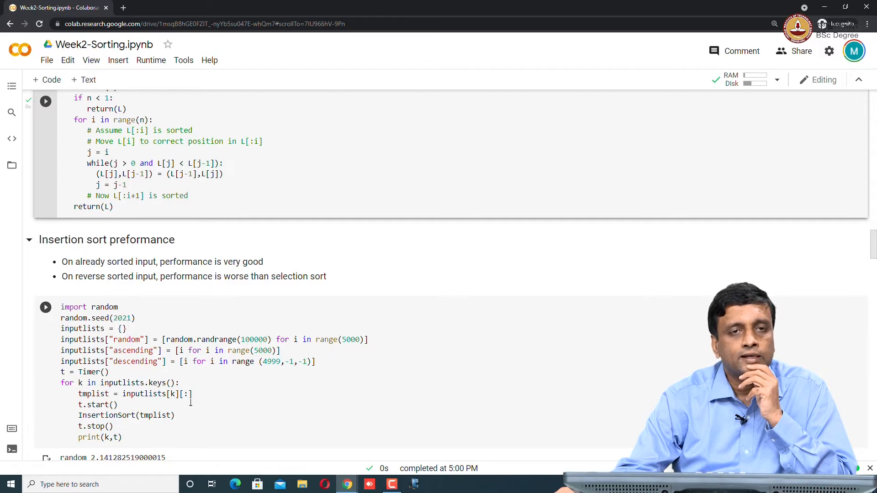
mouse_move(46, 308)
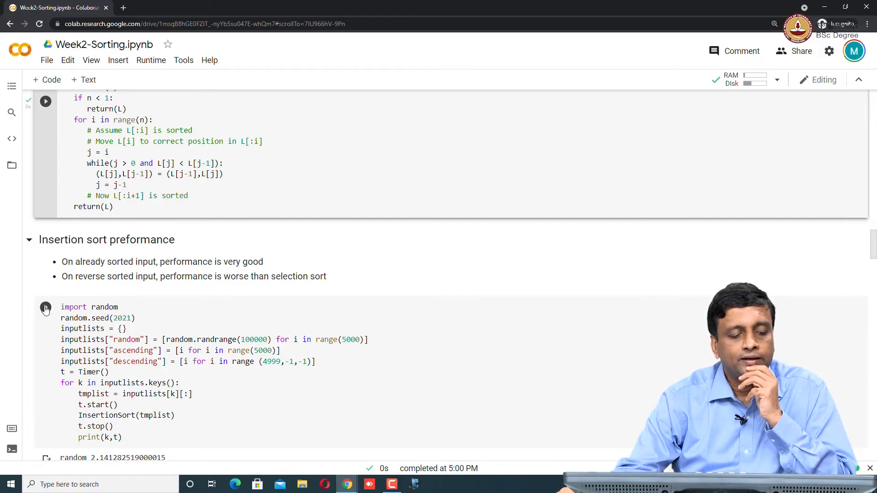
- Rerun insertion sort timing: random about 2.40 s, ascending 0.0009 s, descending 4.76 s
left_click(45, 307)
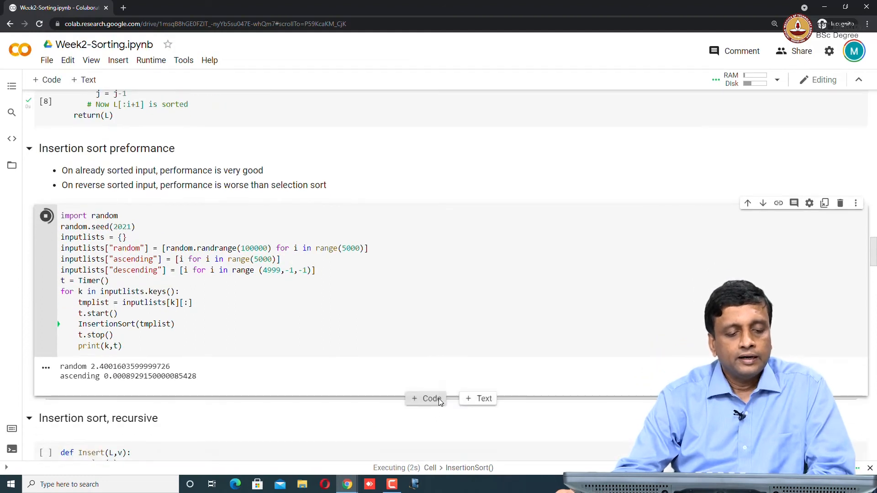
mouse_move(426, 399)
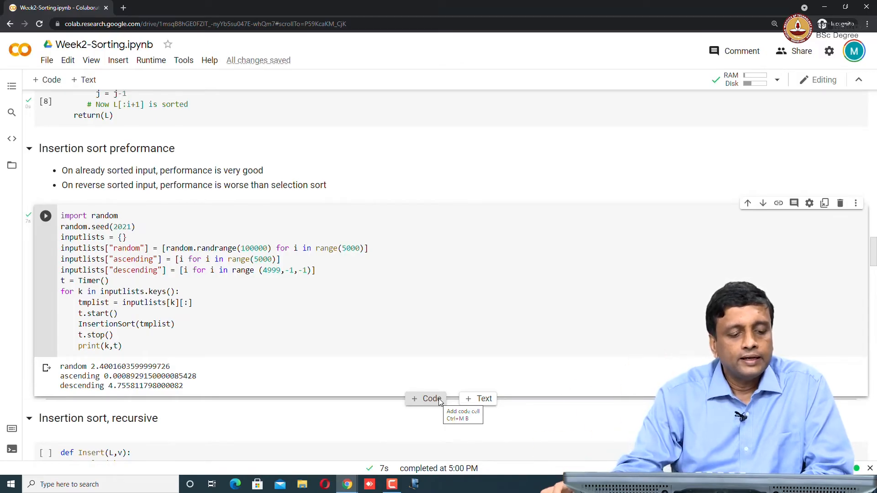
mouse_move(279, 414)
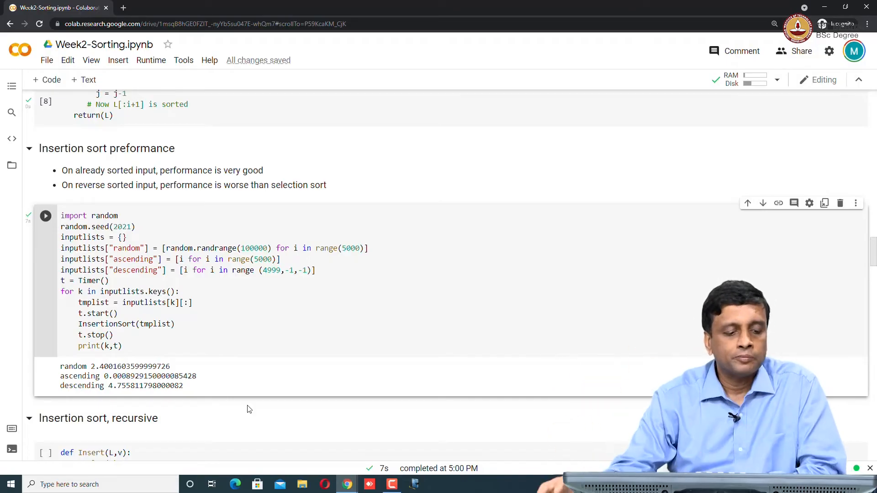
scroll("down", 3)
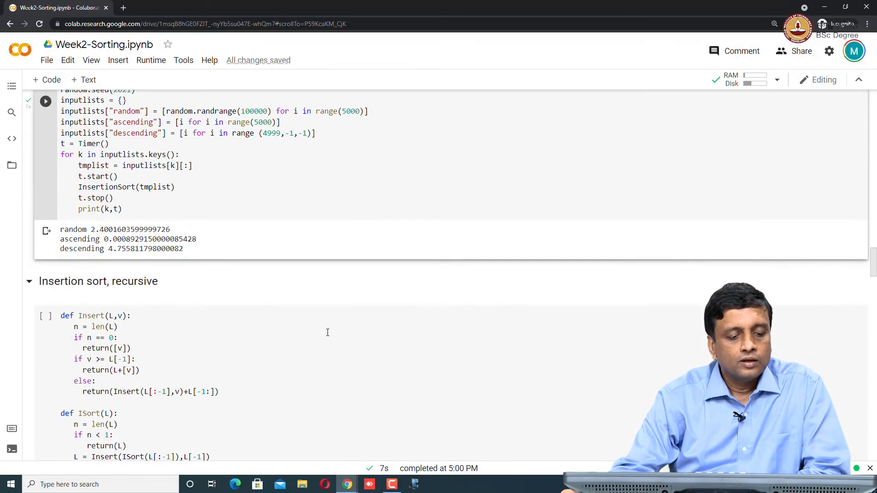
- Run the recursive Insert/ISort timing cell, which fails with a RecursionError
scroll("down", 3)
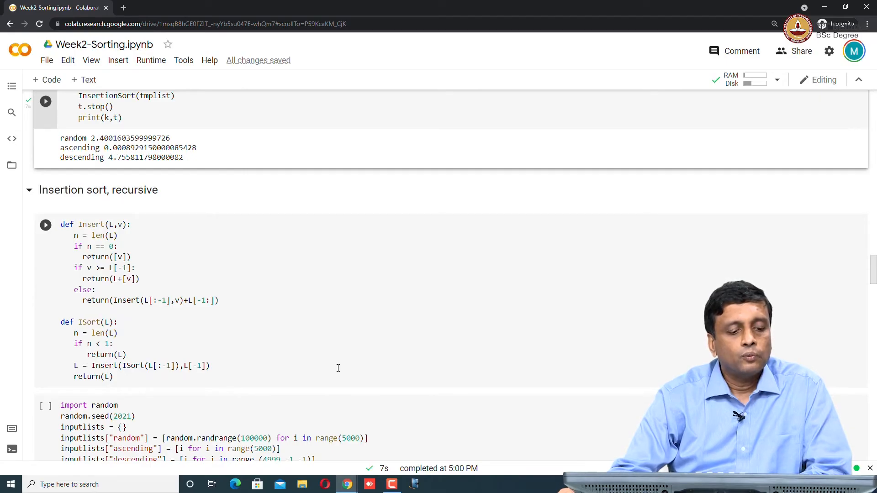
scroll("down", 3)
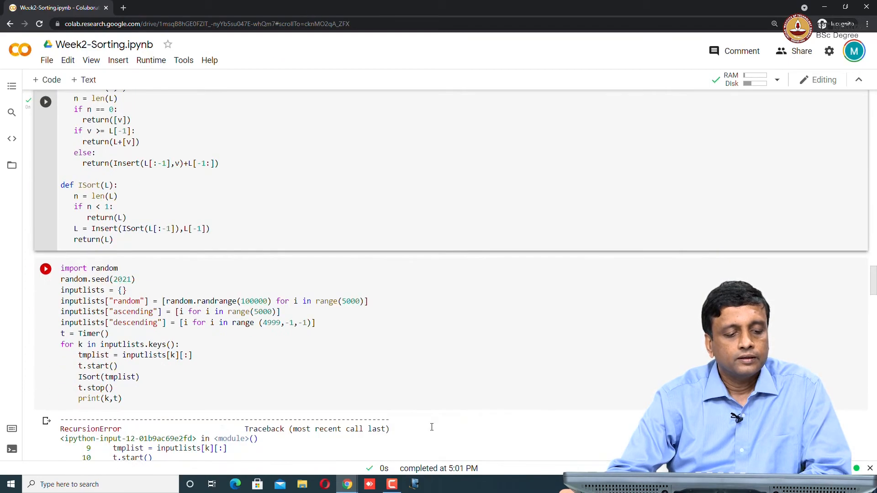
left_click(46, 269)
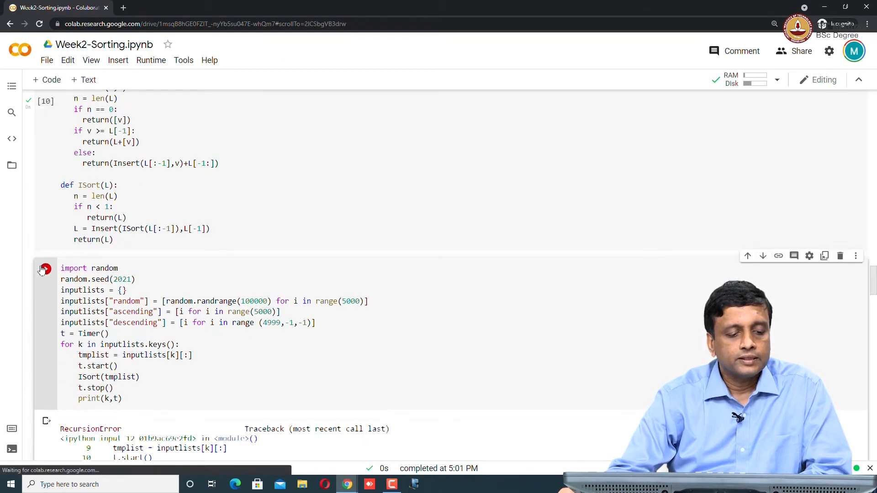
left_click(46, 269)
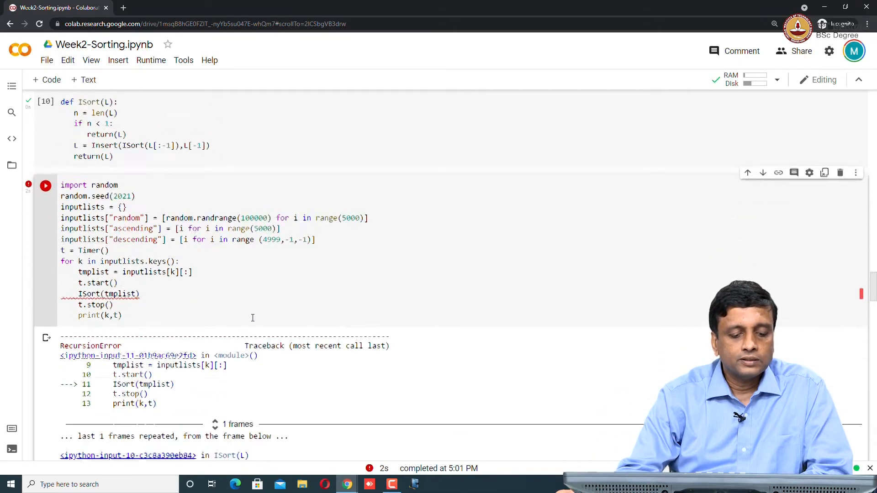
scroll("down", 3)
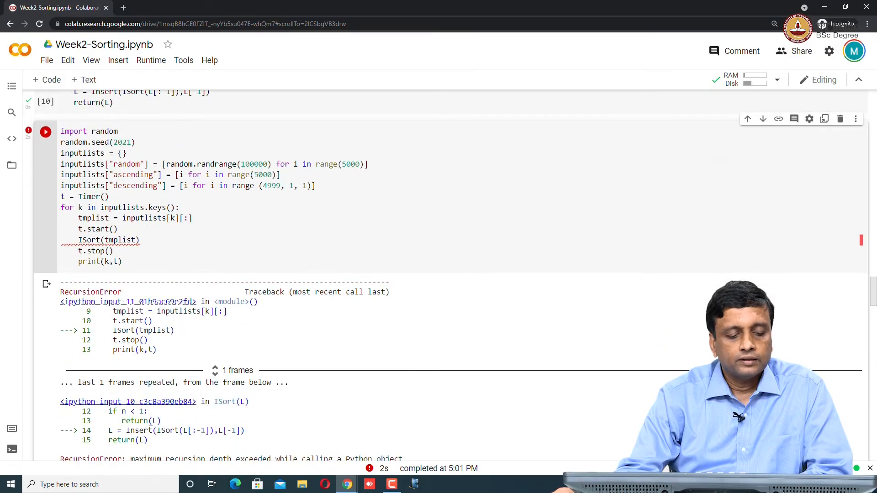
scroll("down", 3)
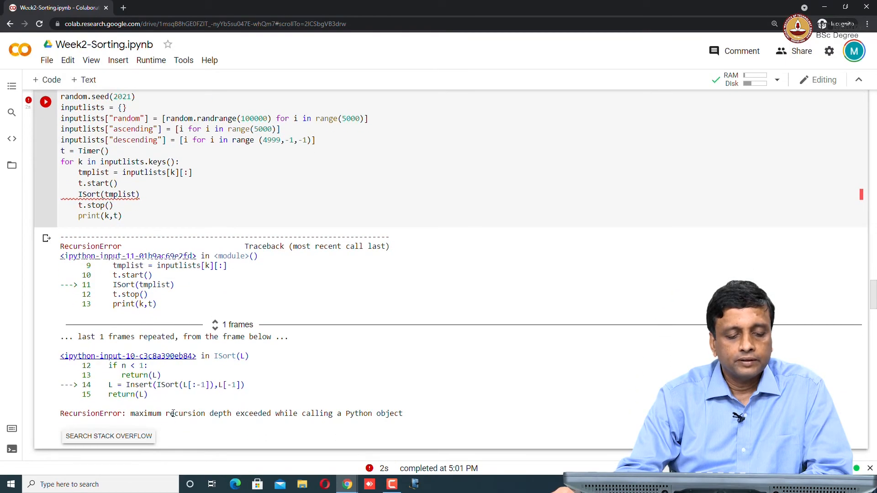
double_click(199, 413)
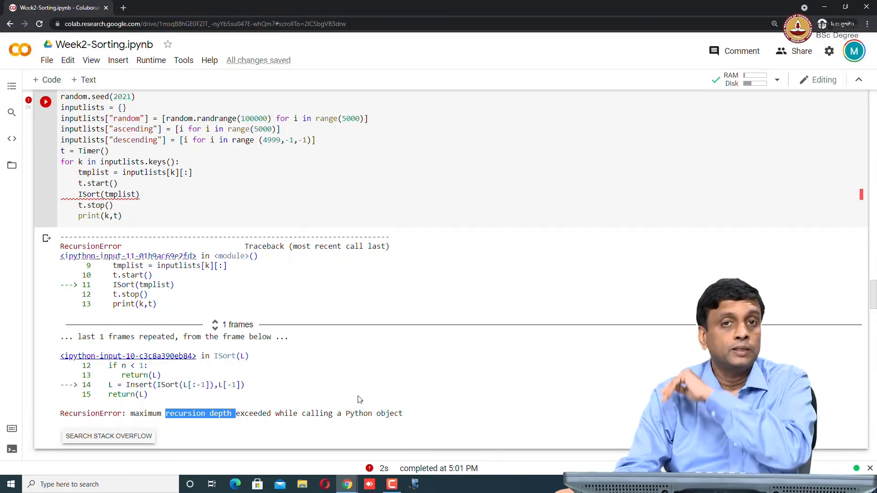
mouse_move(366, 393)
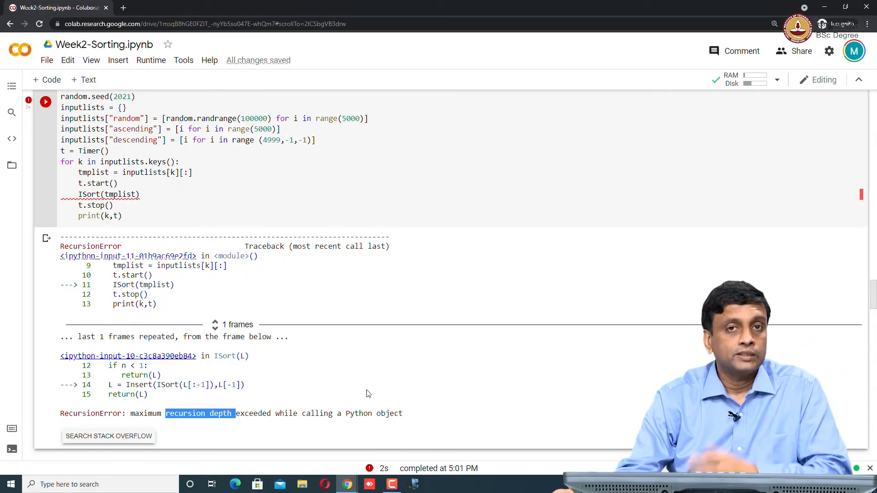
scroll("down", 3)
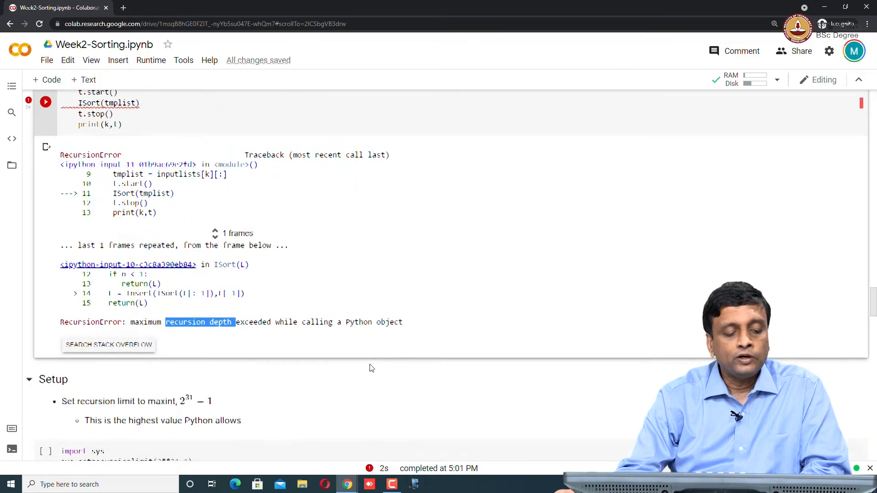
scroll("down", 3)
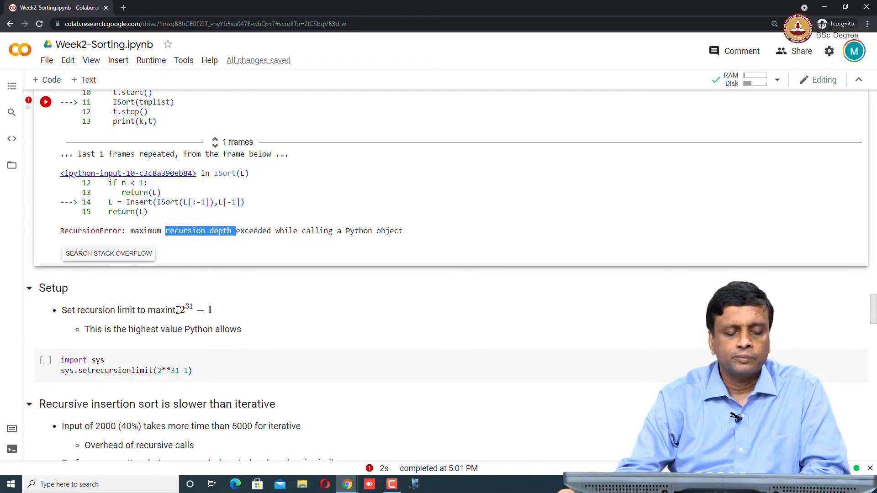
- Run the setup cell raising the recursion limit to 2**31-1
scroll("down", 3)
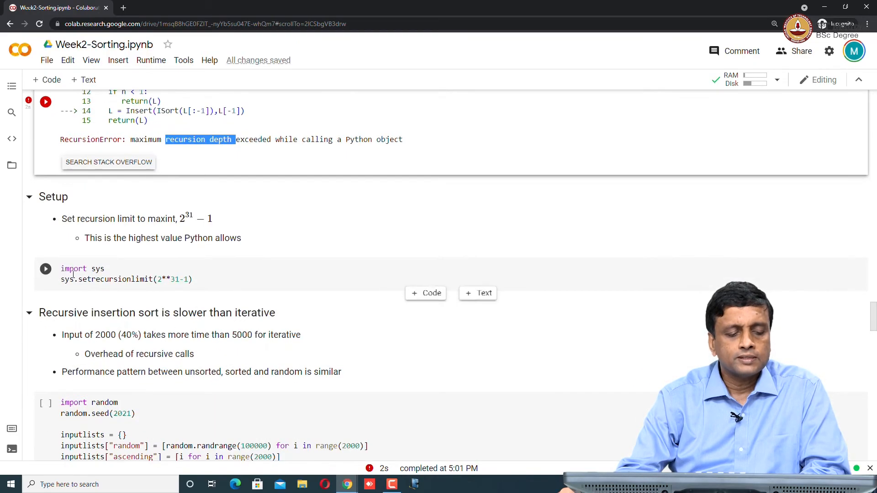
left_click(106, 279)
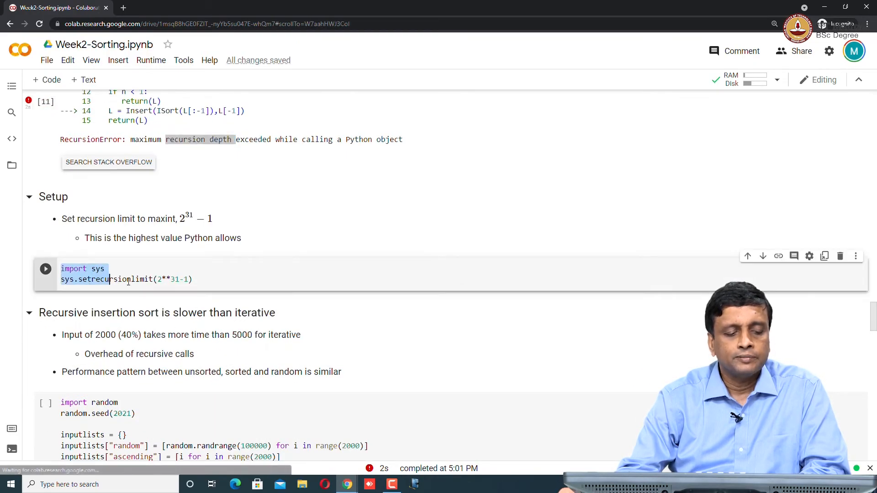
mouse_move(256, 387)
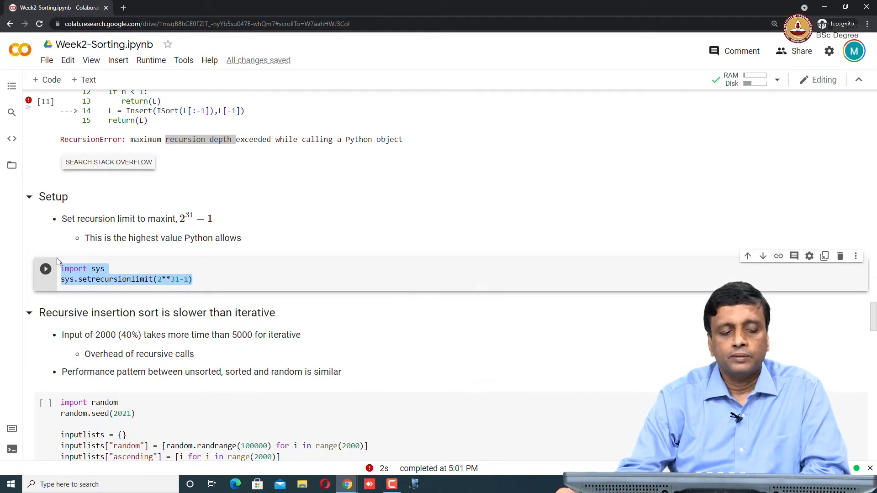
left_click(45, 269)
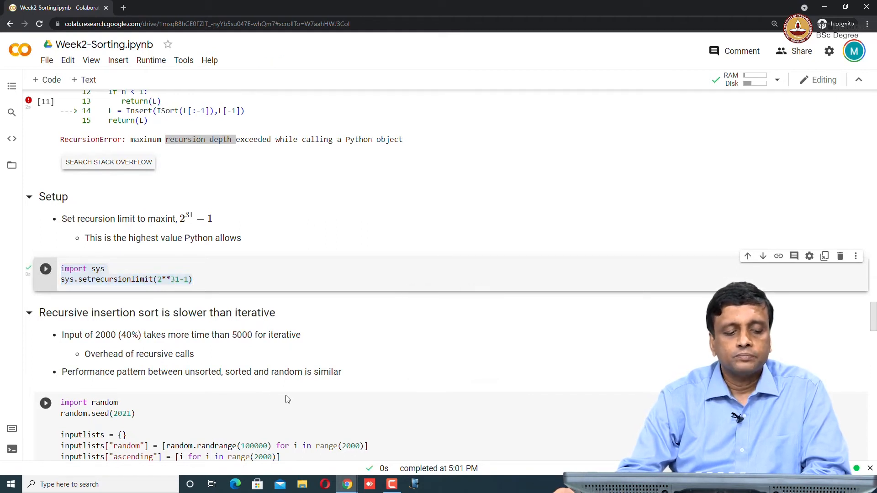
scroll("down", 3)
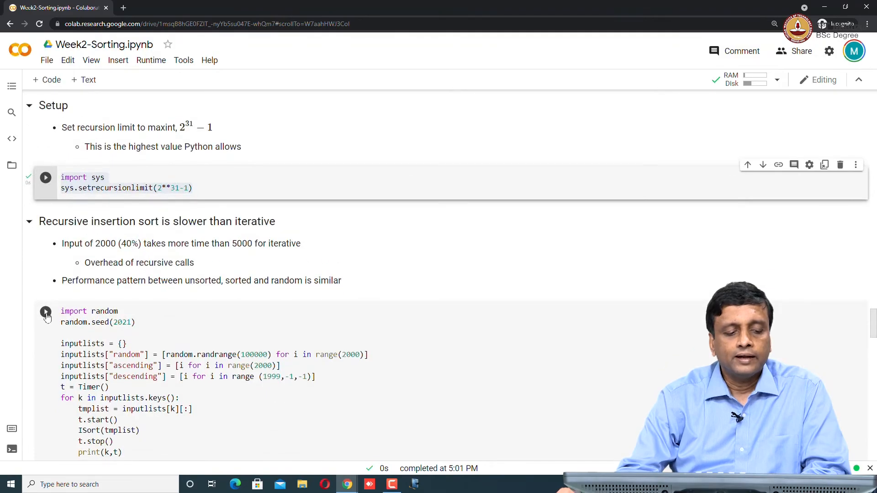
- Time recursive ISort on 2000 items: random 11.97 s, ascending 0.13 s, descending 20.88 s
left_click(46, 312)
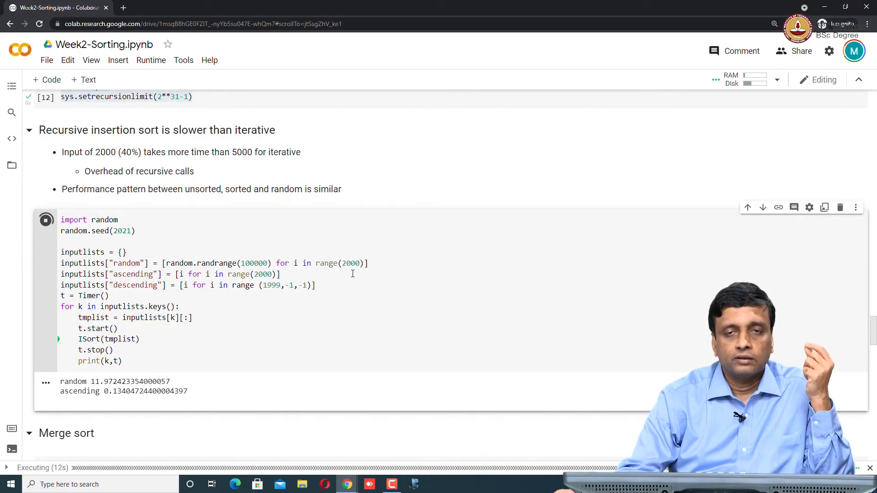
mouse_move(347, 284)
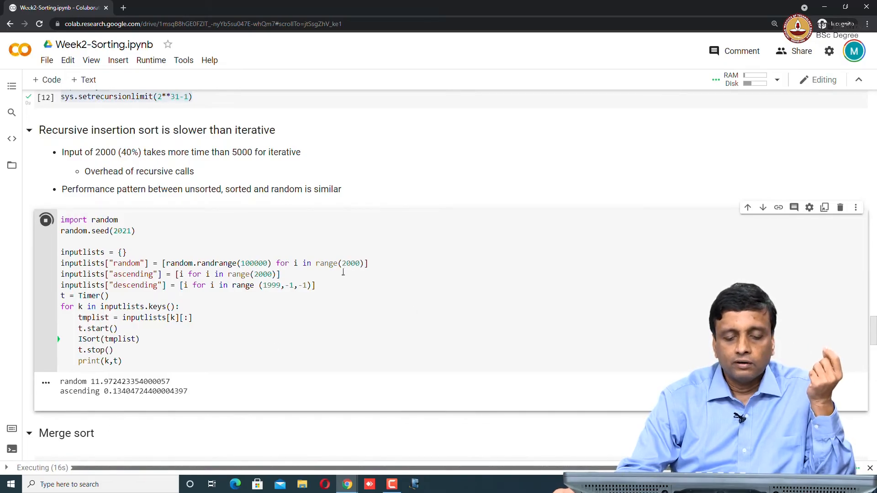
mouse_move(90, 380)
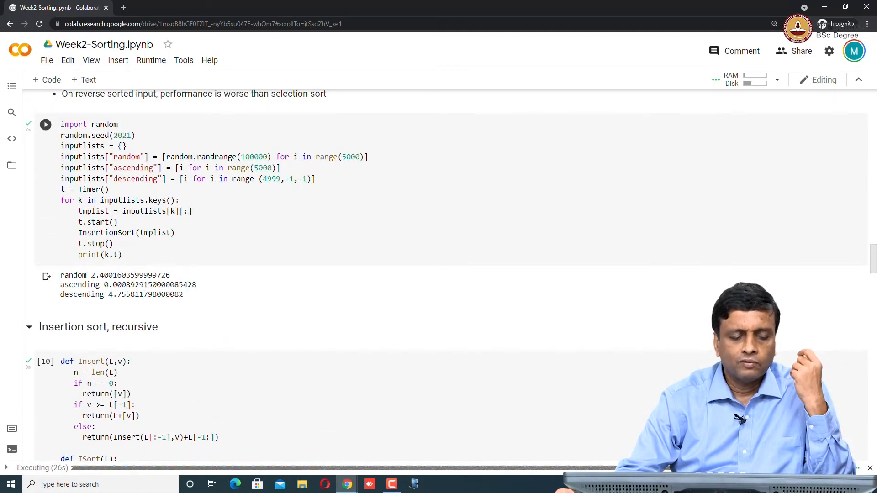
scroll("down", 3)
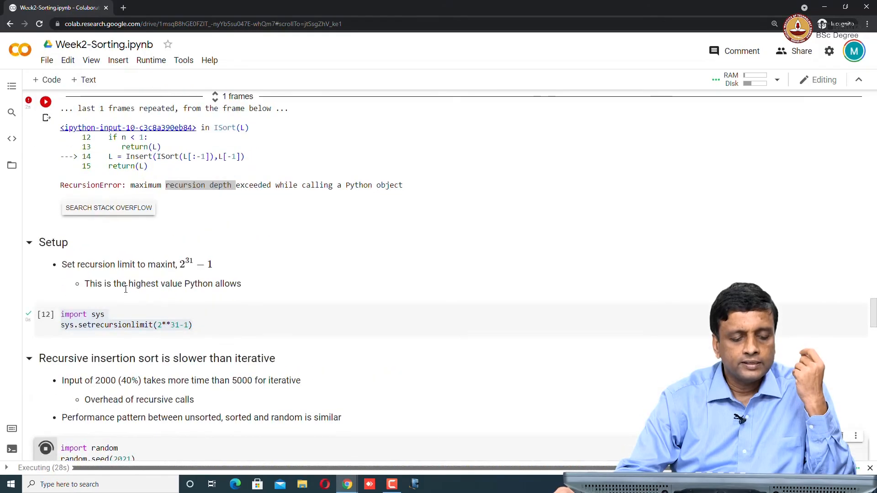
scroll("down", 3)
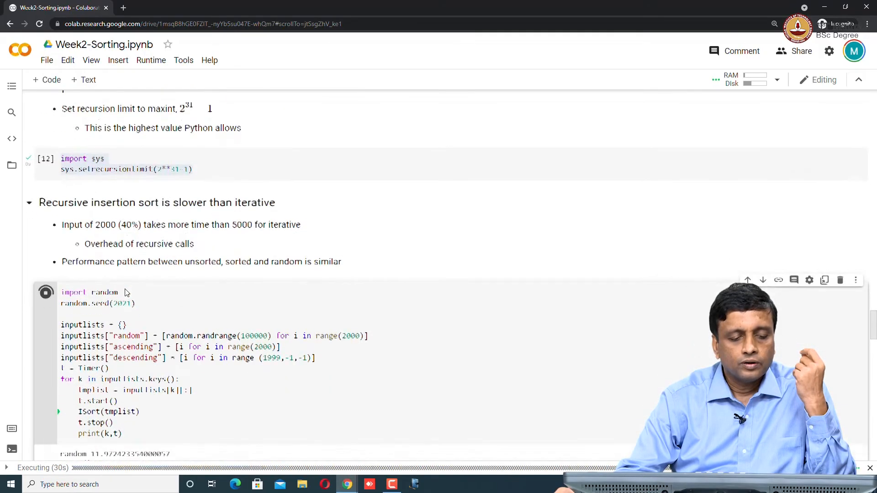
scroll("down", 3)
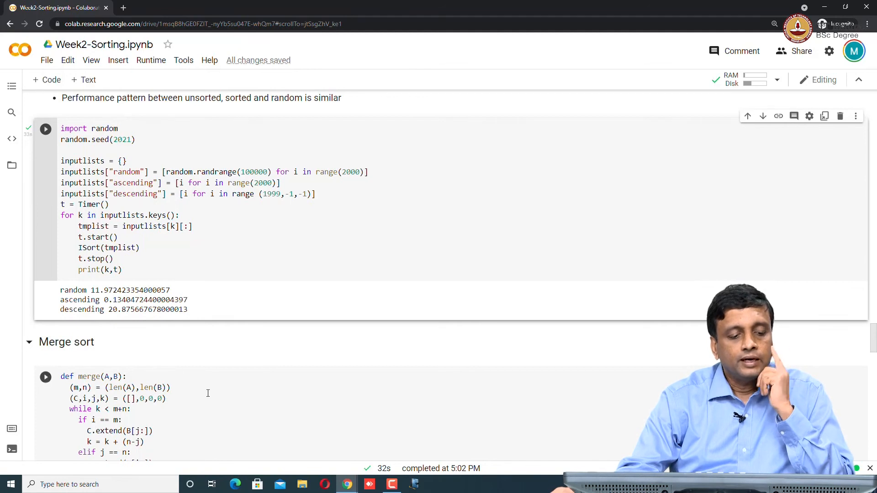
- Run the merge definition cell, then continue to the mergesort and correctness-check cells
scroll("down", 3)
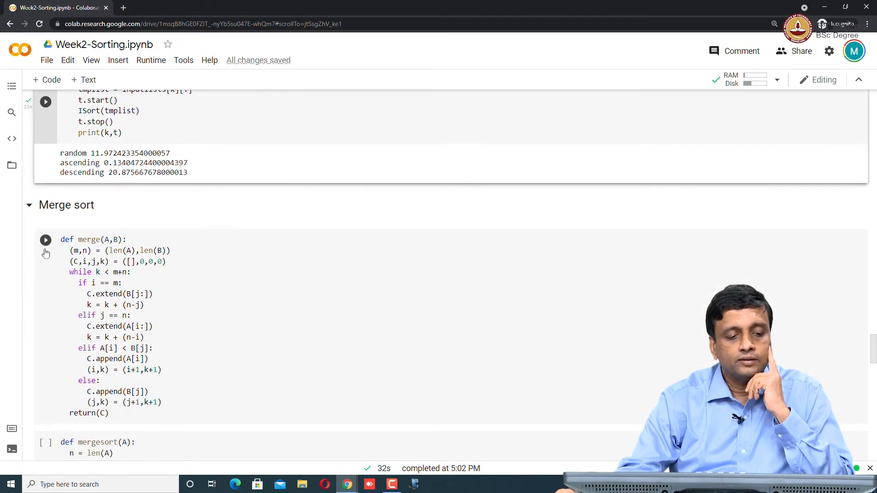
left_click(46, 240)
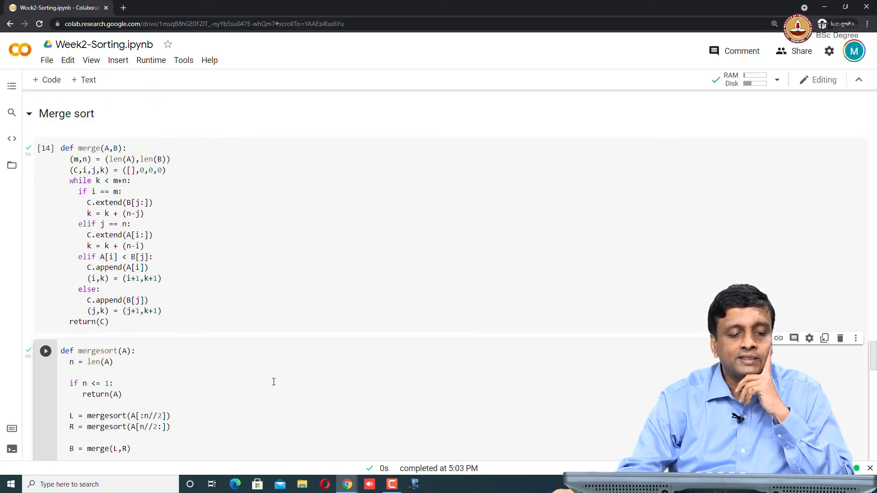
scroll("down", 3)
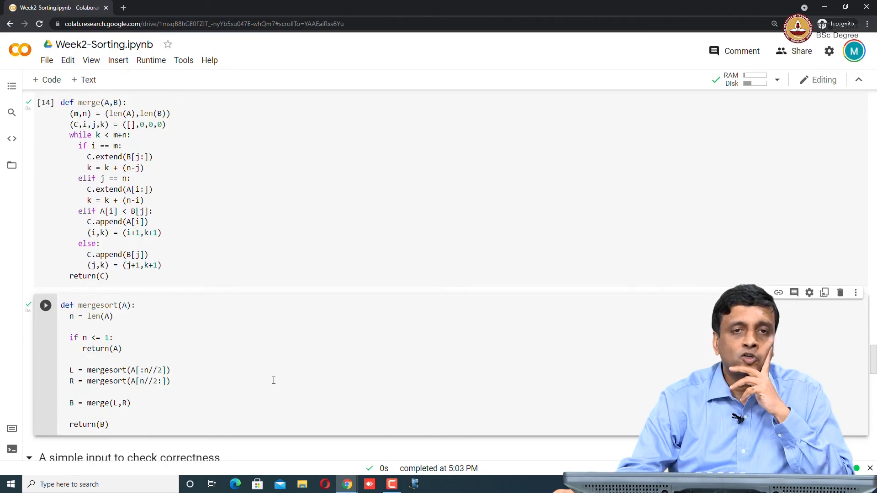
scroll("down", 3)
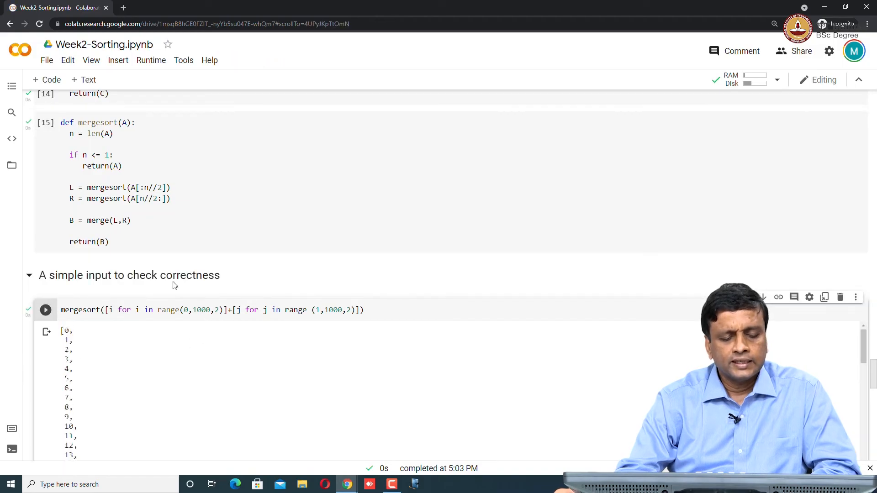
scroll("down", 3)
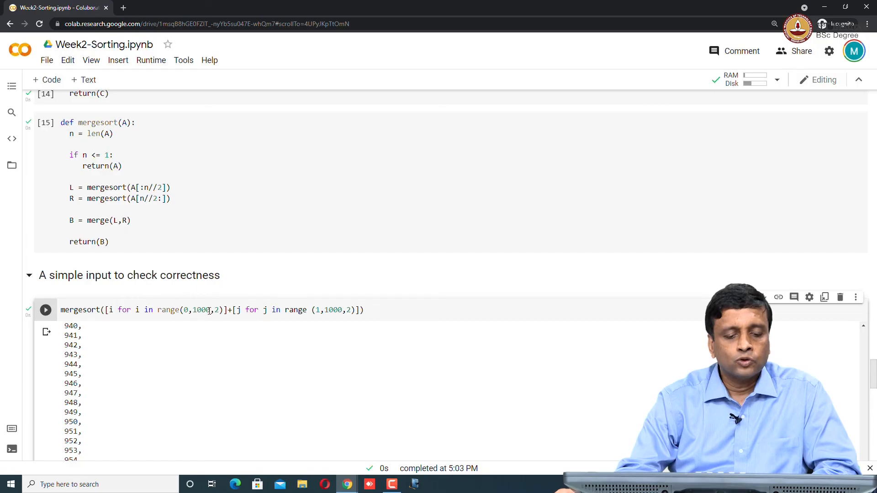
mouse_move(375, 338)
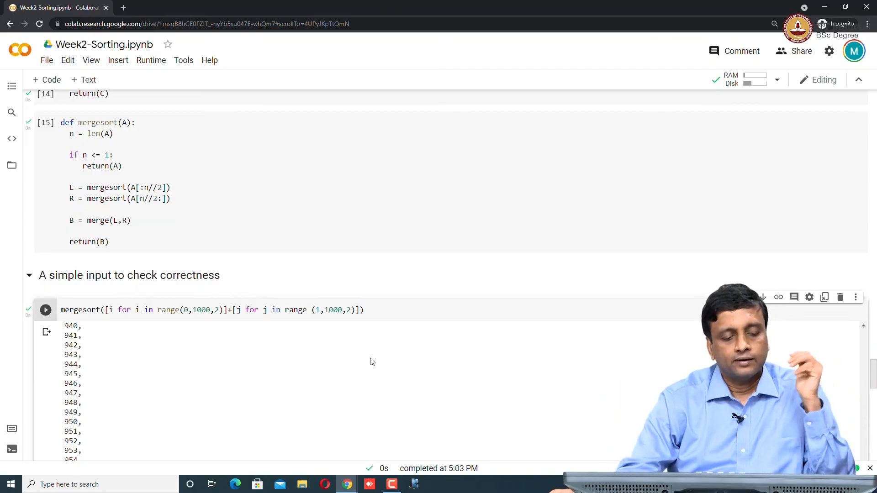
scroll("down", 3)
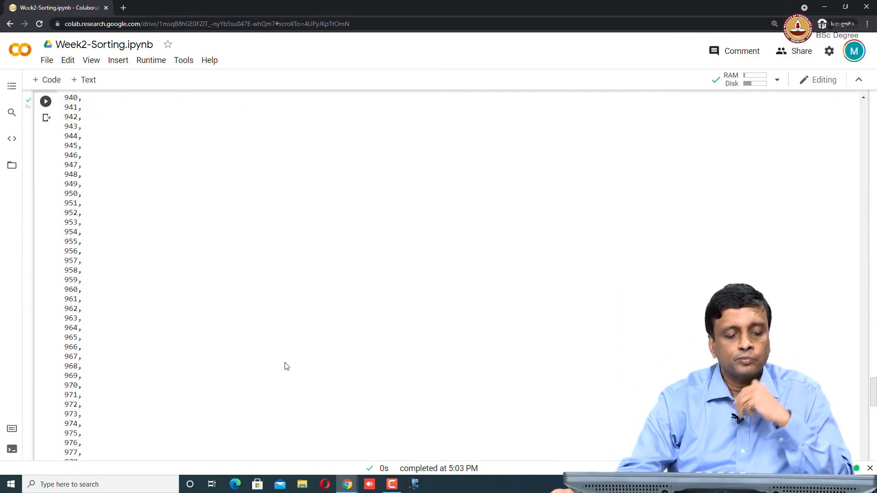
scroll("down", 3)
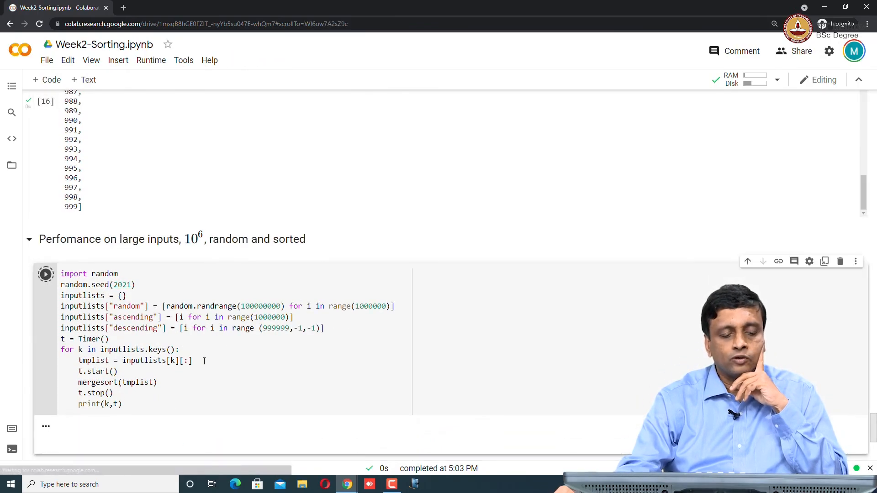
- Run the large-input performance cell and highlight the 1000000 size of the ascending list
left_click(46, 273)
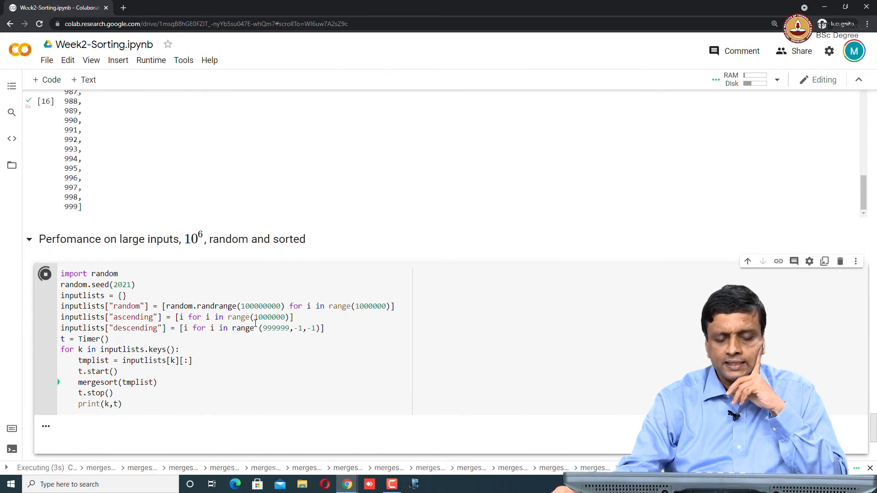
double_click(268, 317)
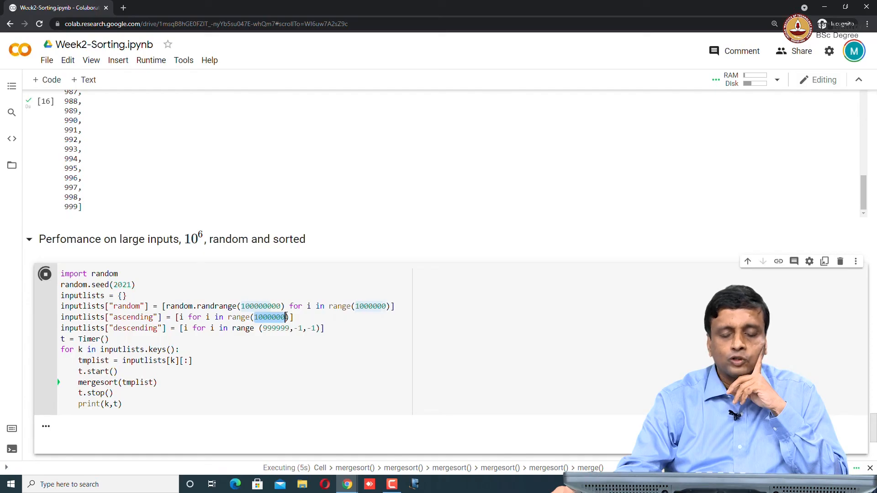